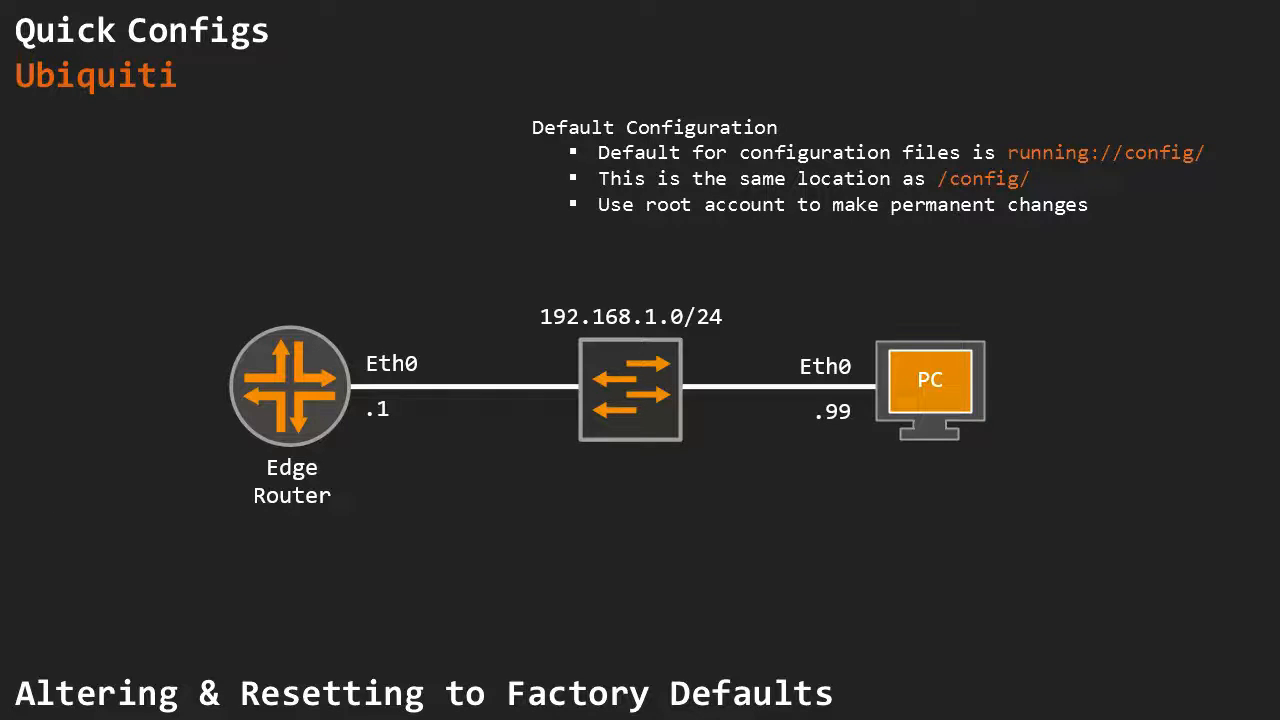
mouse_move(464, 554)
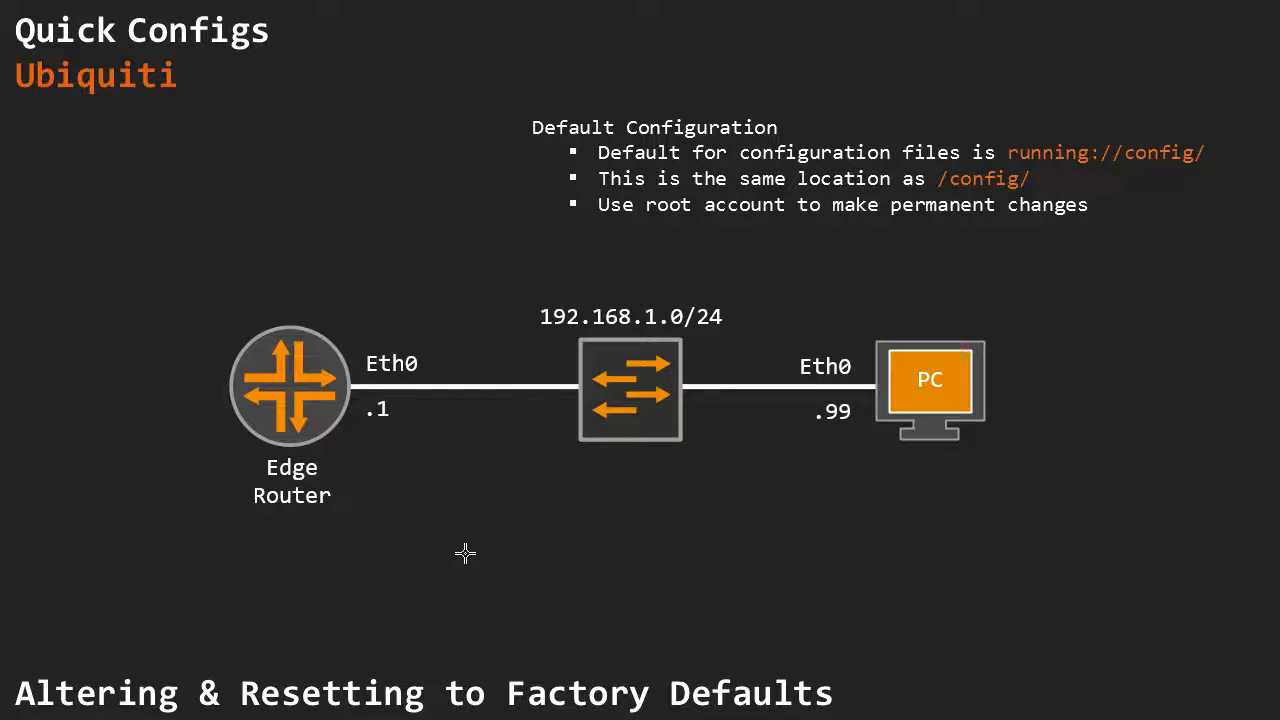
mouse_move(1016, 228)
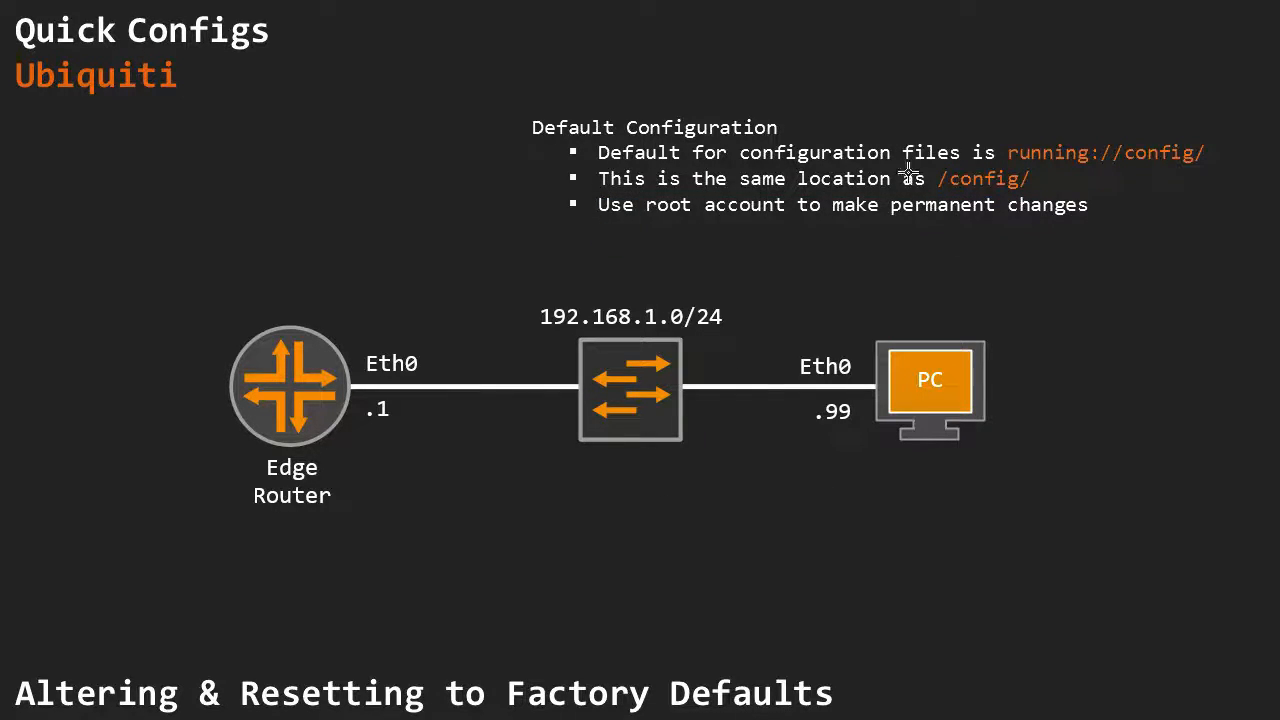
mouse_move(1132, 168)
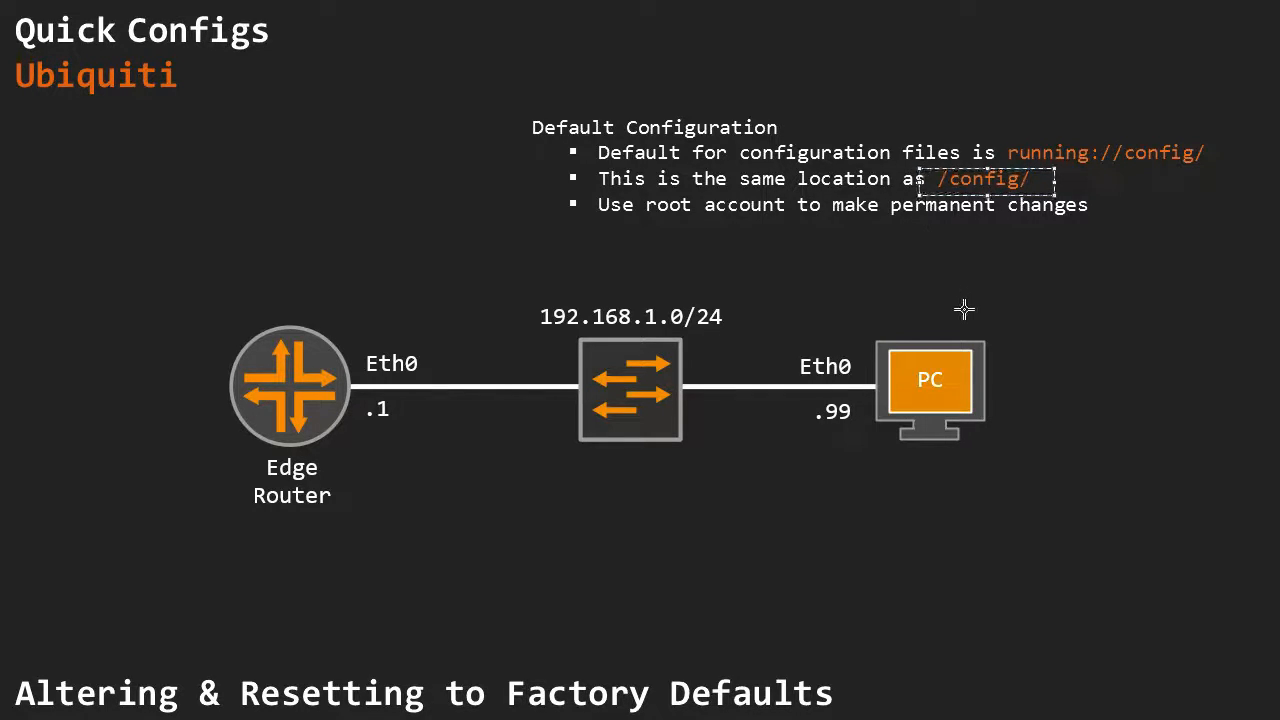
mouse_move(776, 432)
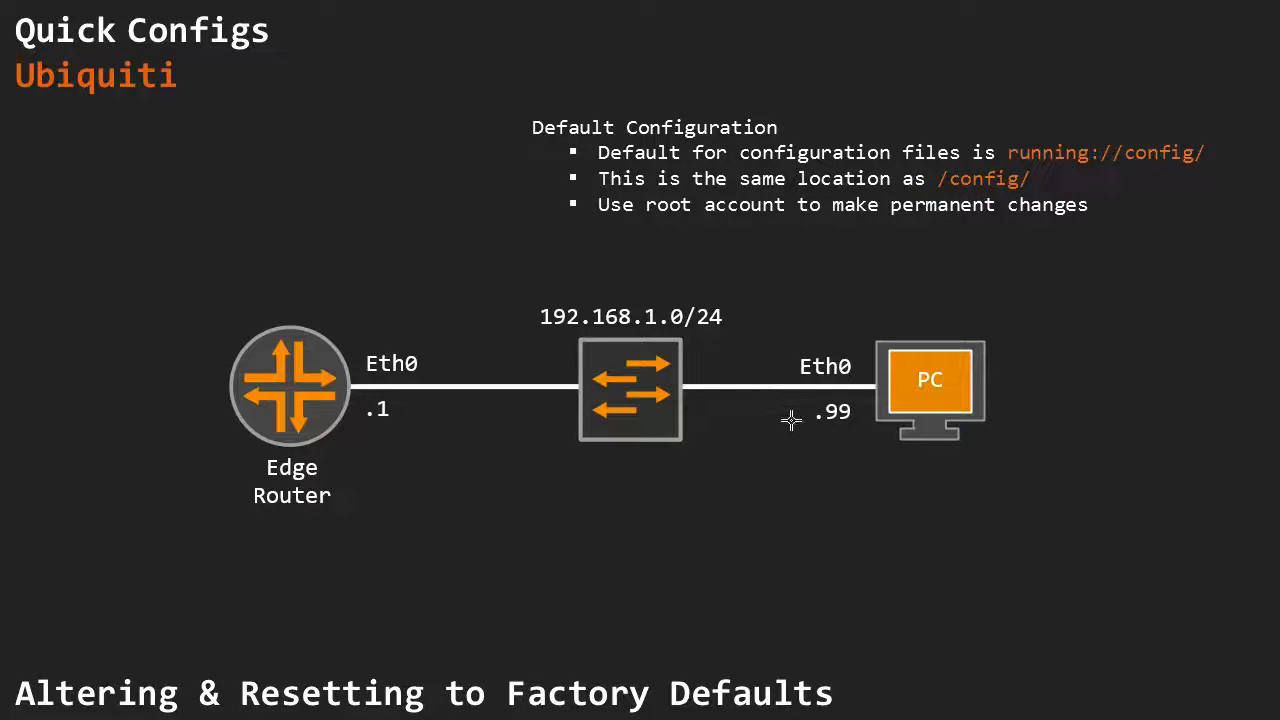
mouse_move(904, 344)
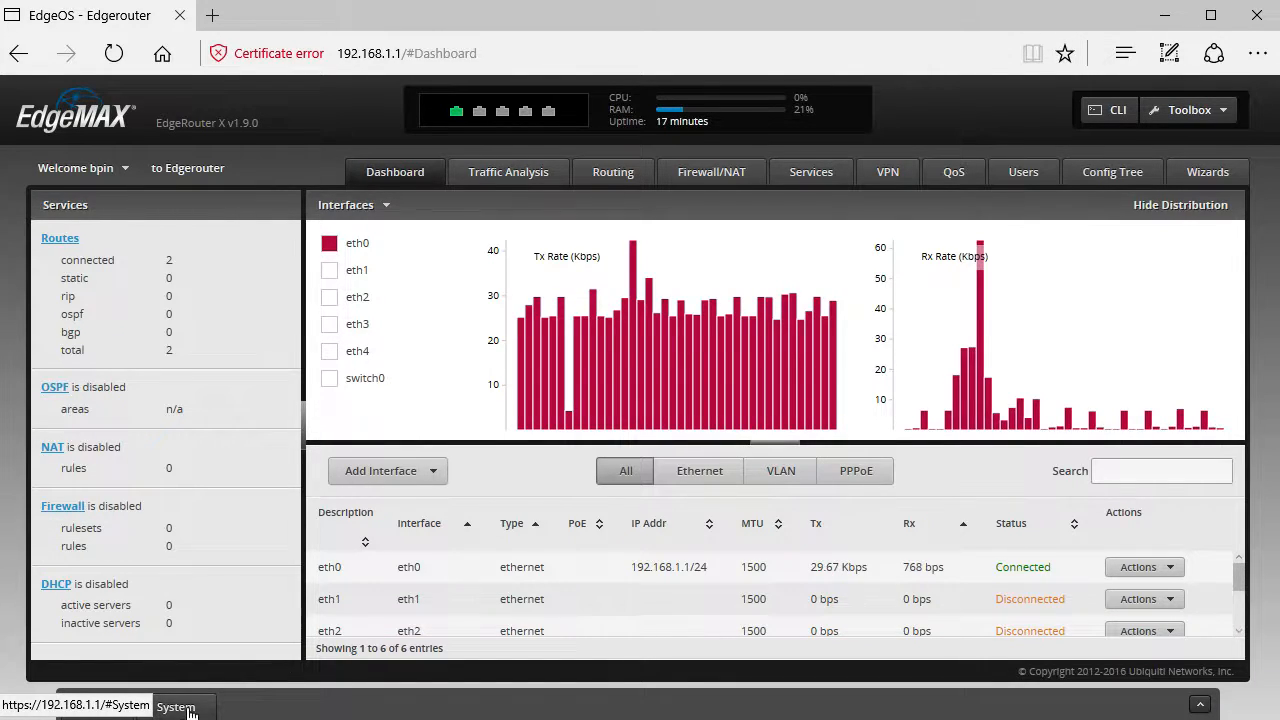
- Show the System management settings with the SSH and Telnet server options
click(176, 708)
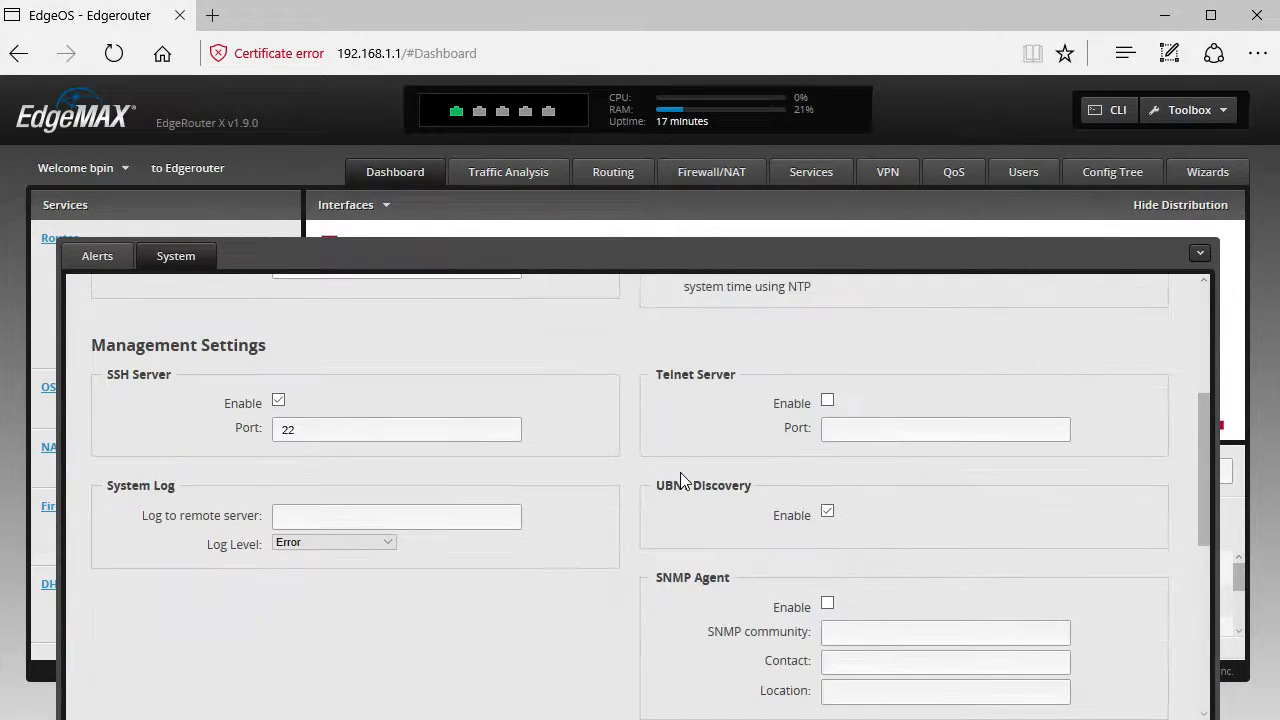
scroll(down, 3)
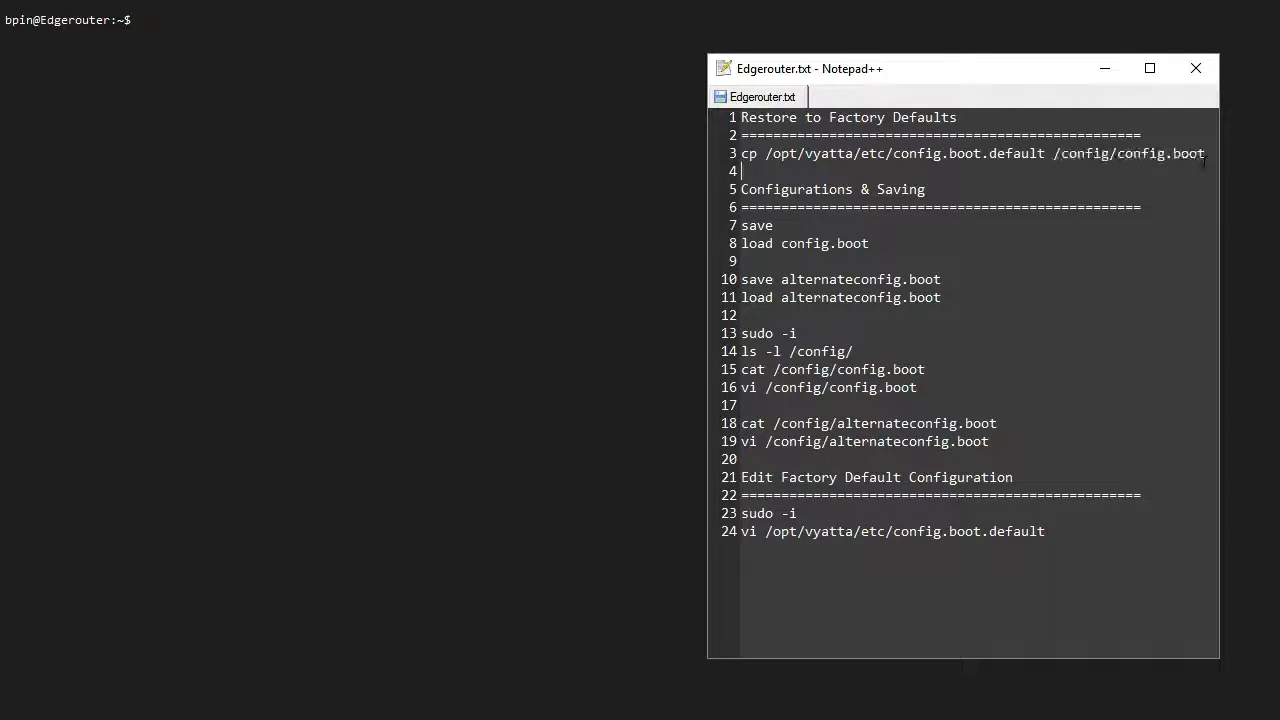
- Bring the SSH terminal at the bpin@Edgerouter prompt forward beside the command notes
double_click(1160, 152)
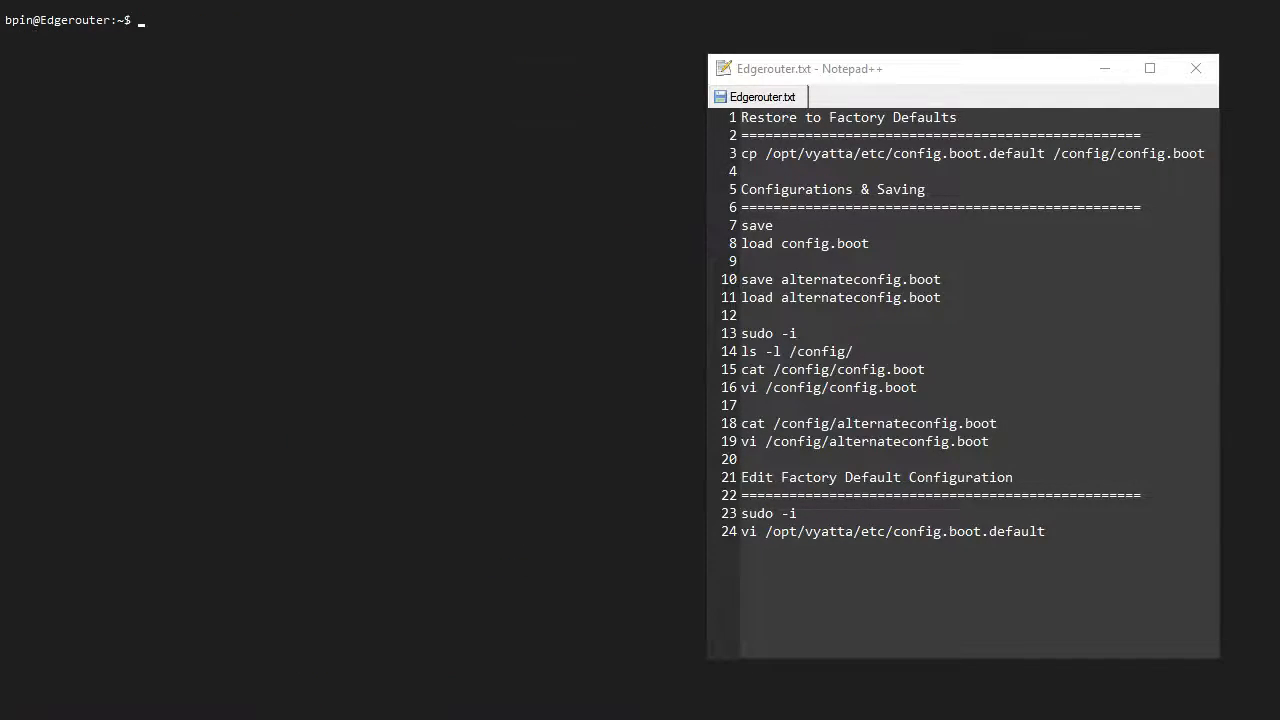
- Enter configure mode, set the Telnet service and review it with show | compare
text(configure)
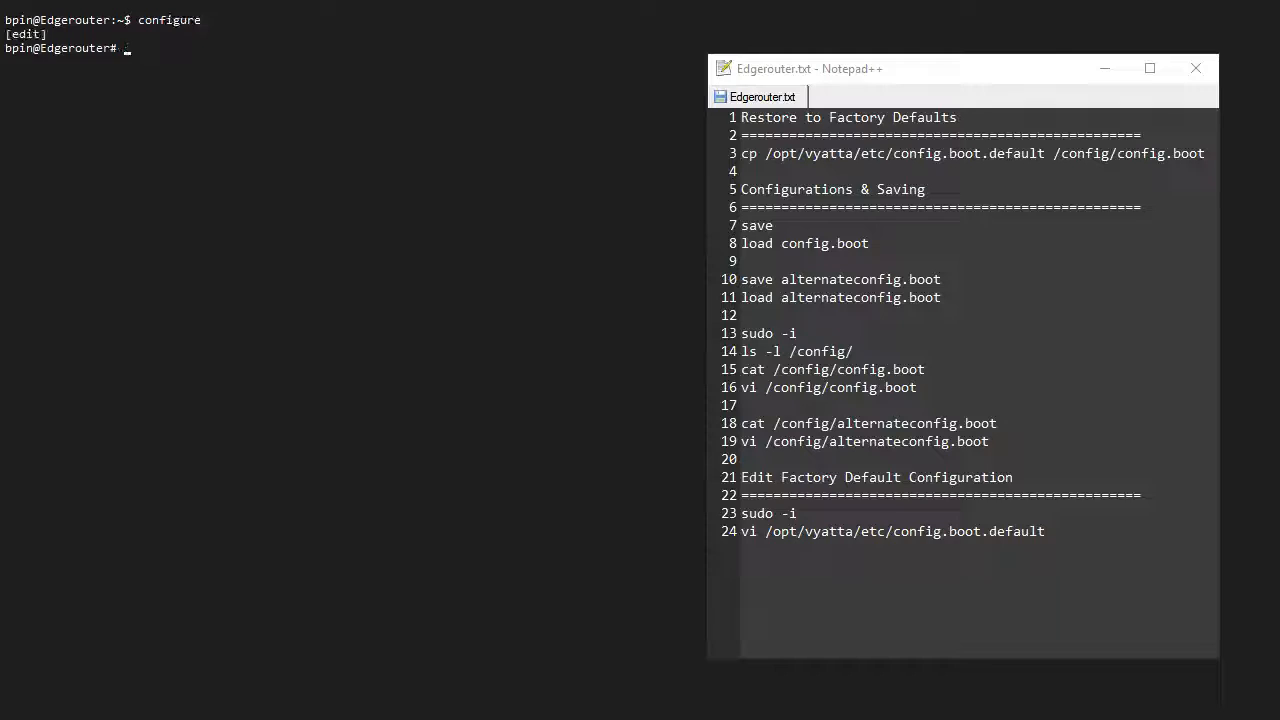
text(set sy)
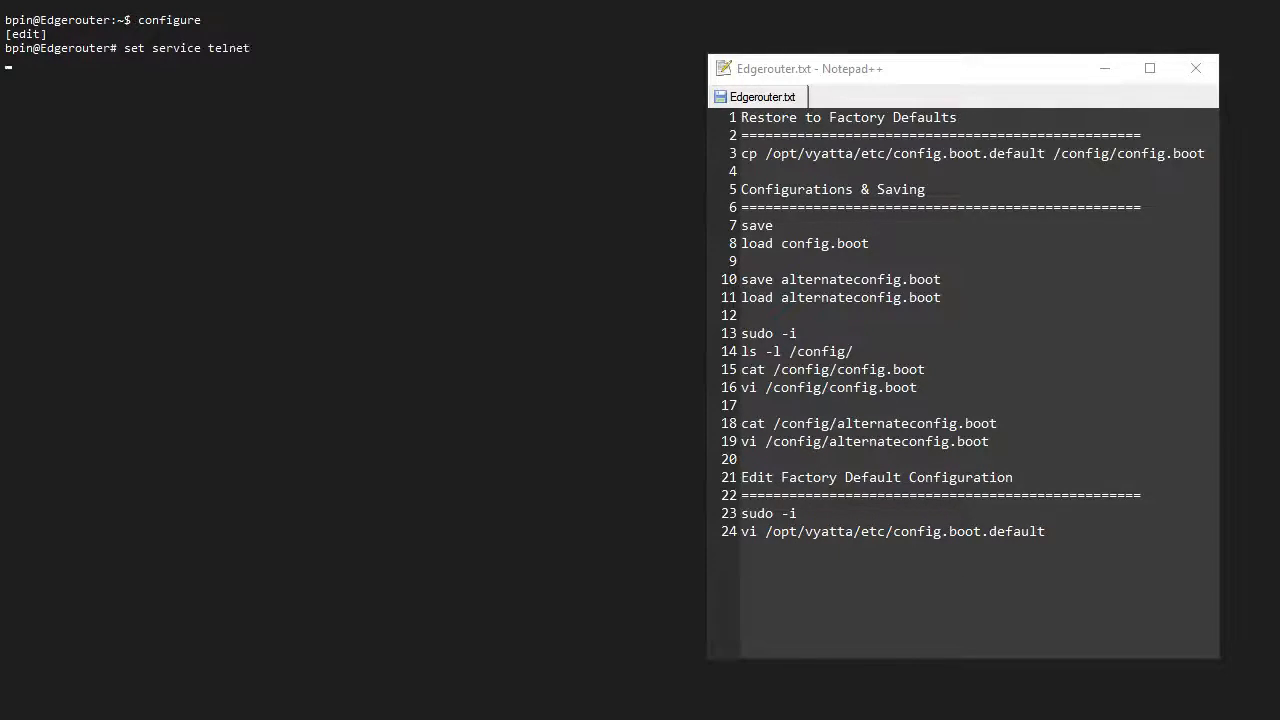
text(show | compar)
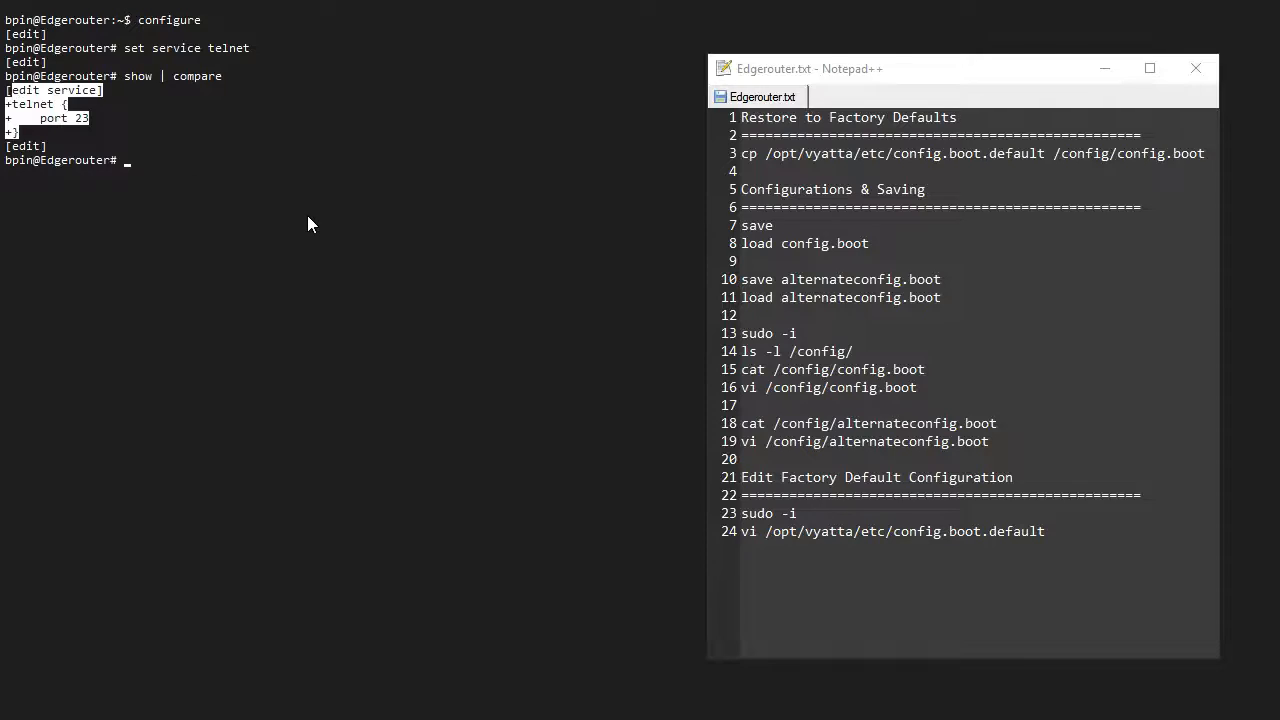
text(exit)
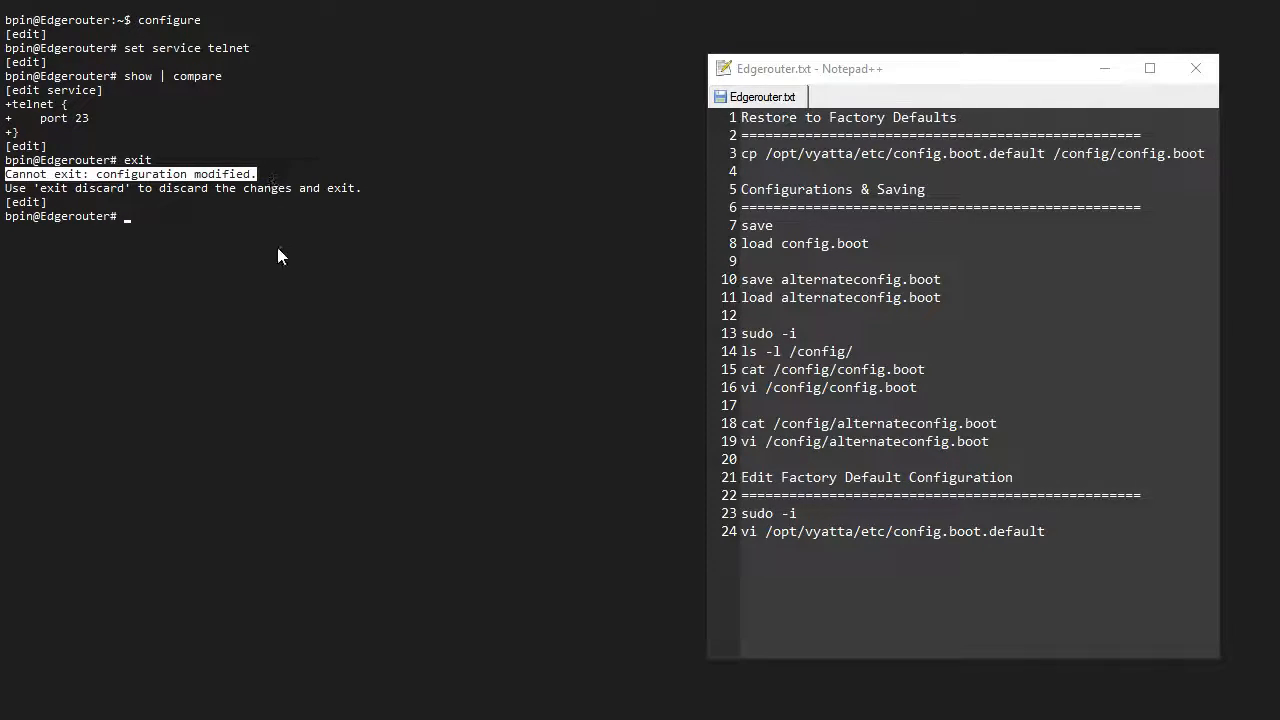
- Commit the Telnet change and exit configuration mode without saving
text(commit)
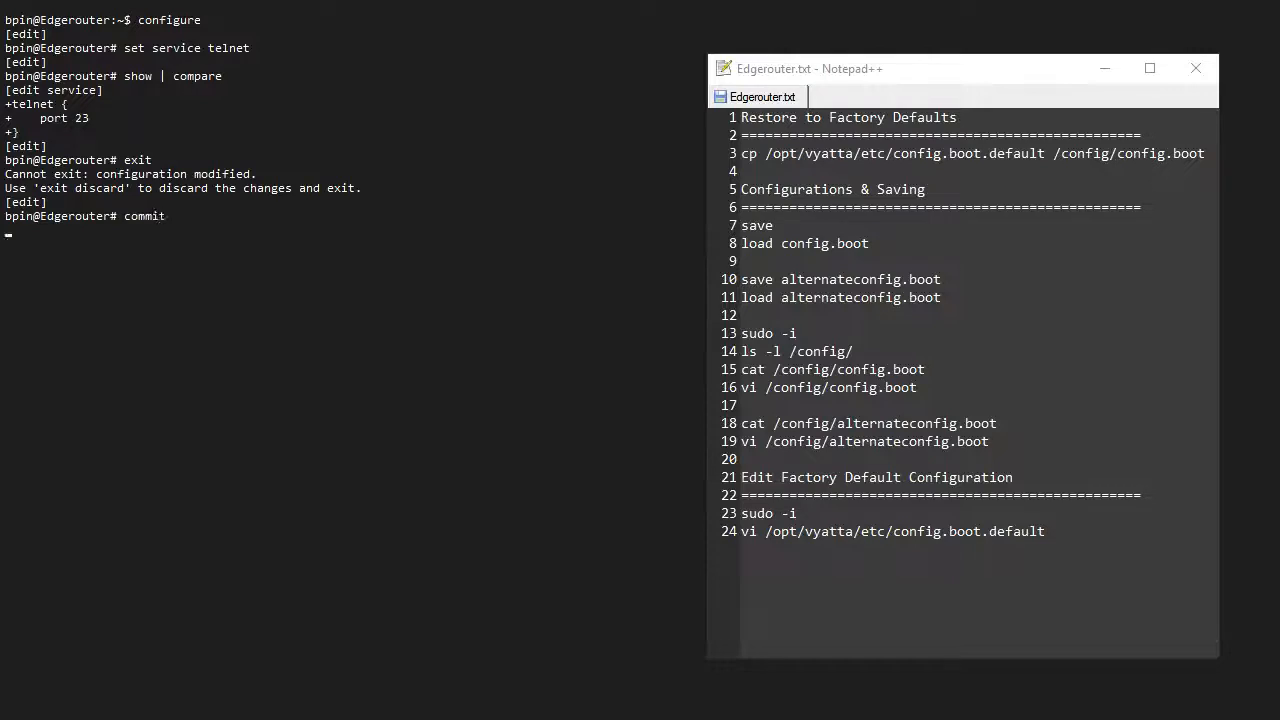
text(exit)
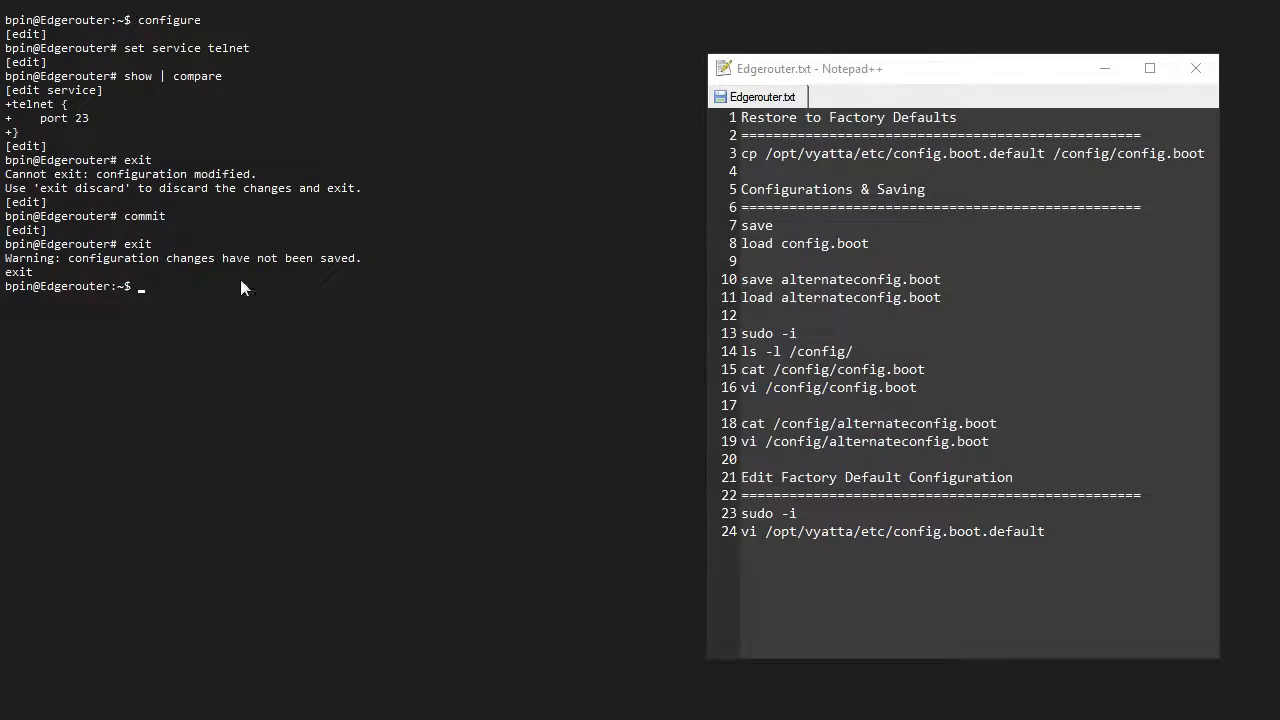
text(reboot)
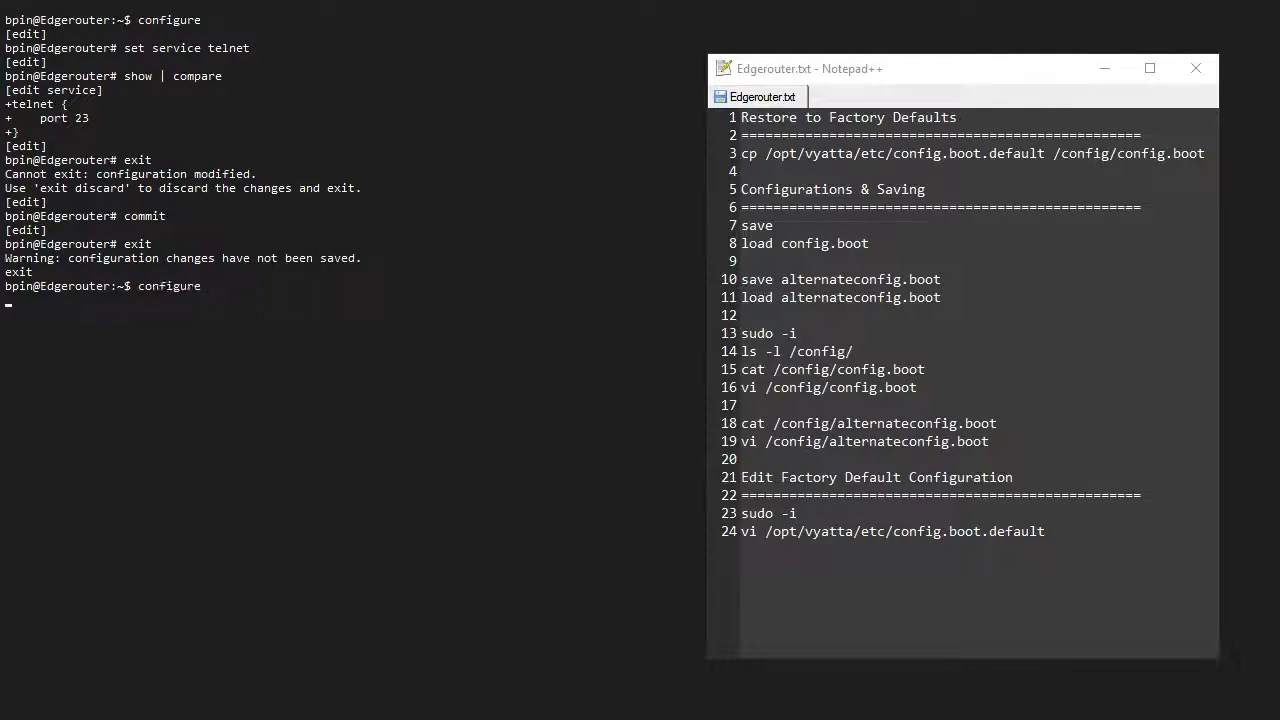
- Save the running configuration to /config/config.boot and exit configure mode
text(save)
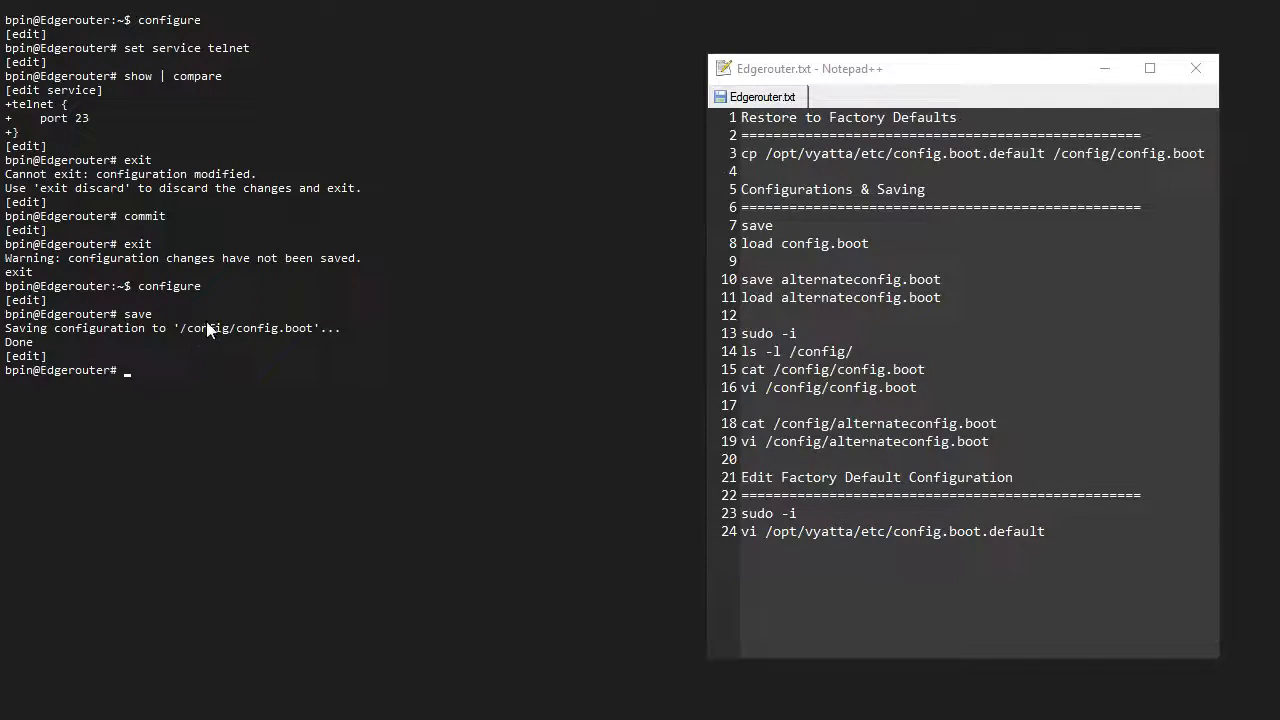
double_click(244, 328)
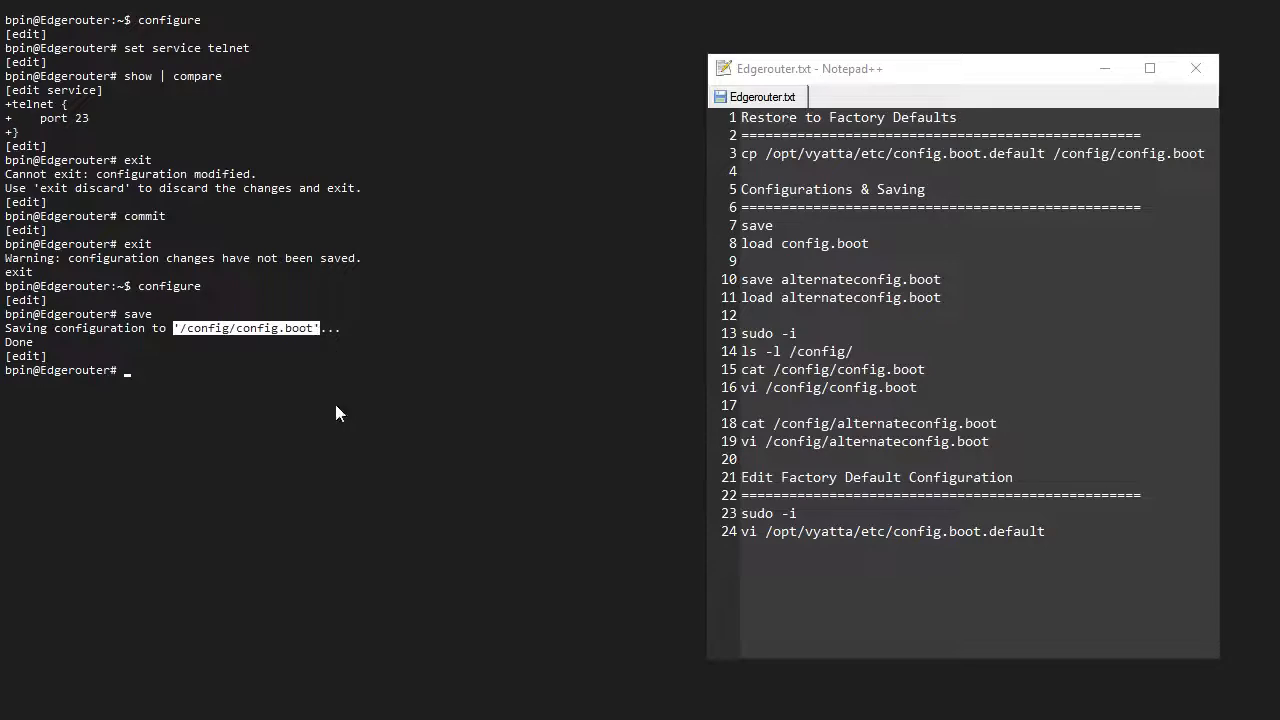
mouse_move(312, 350)
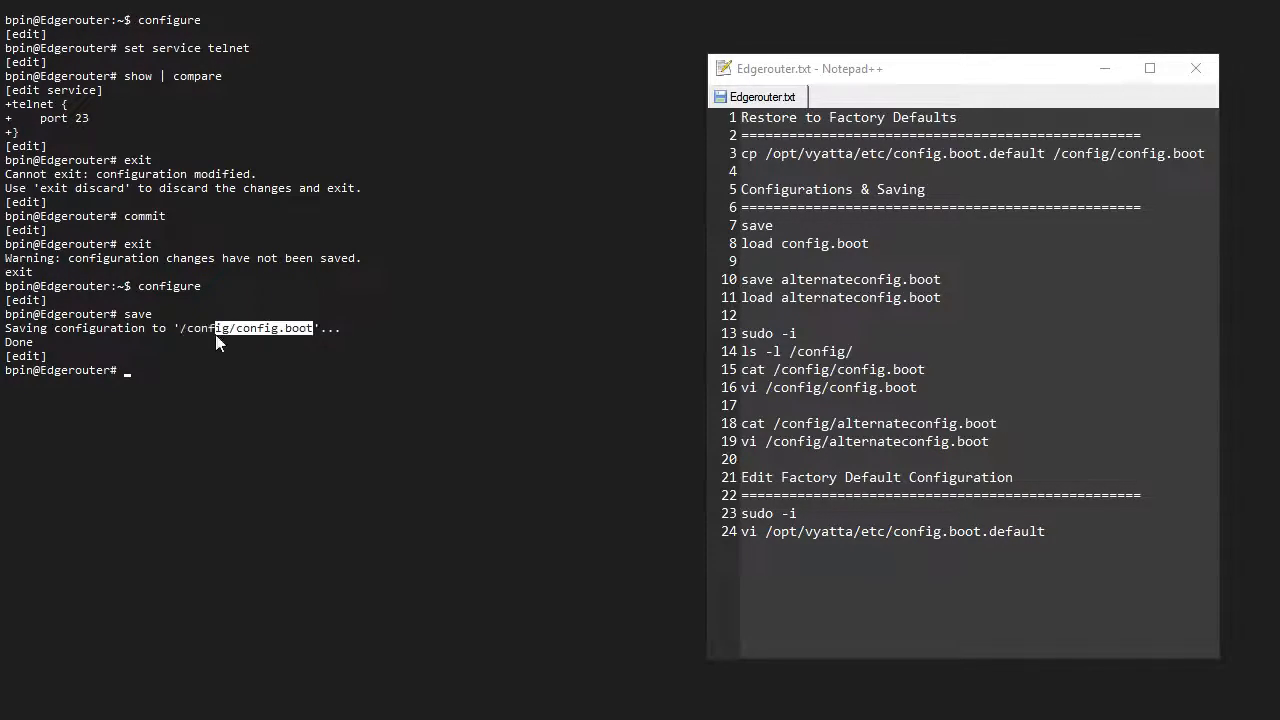
text(exit)
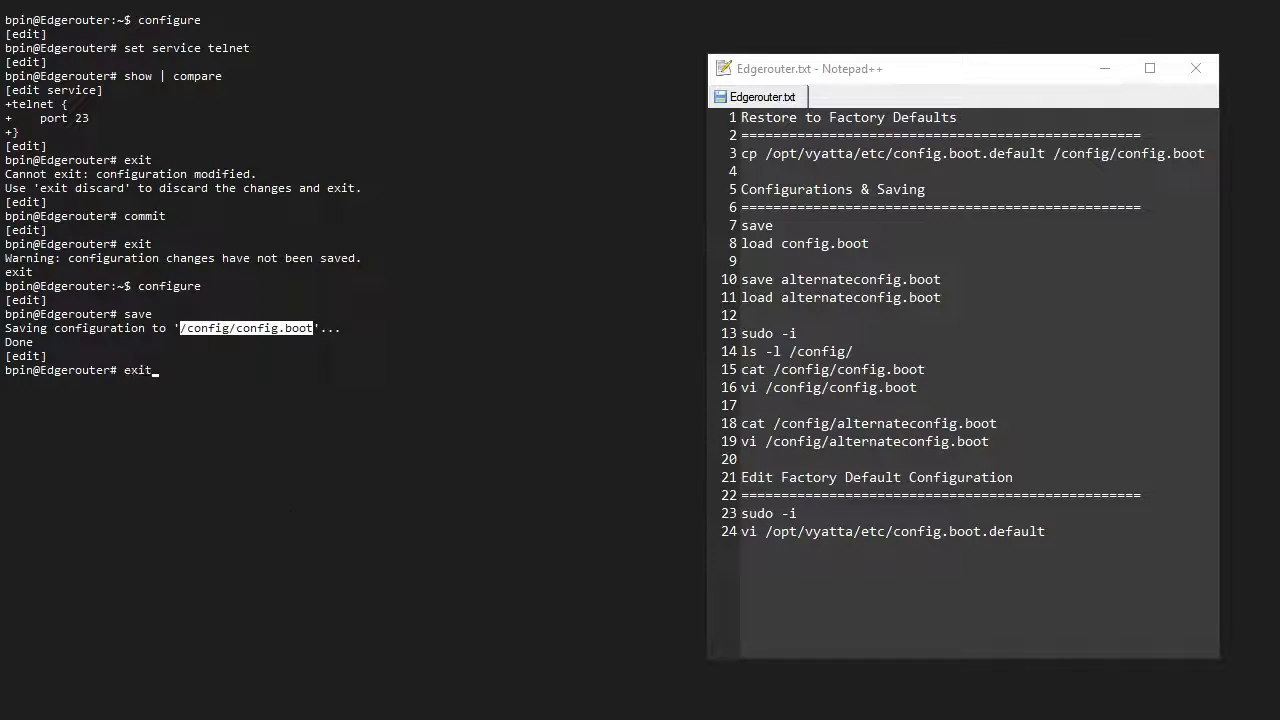
- List /config/ with ls -l to confirm config.boot updated, then re-enter configure
text(ls -l)
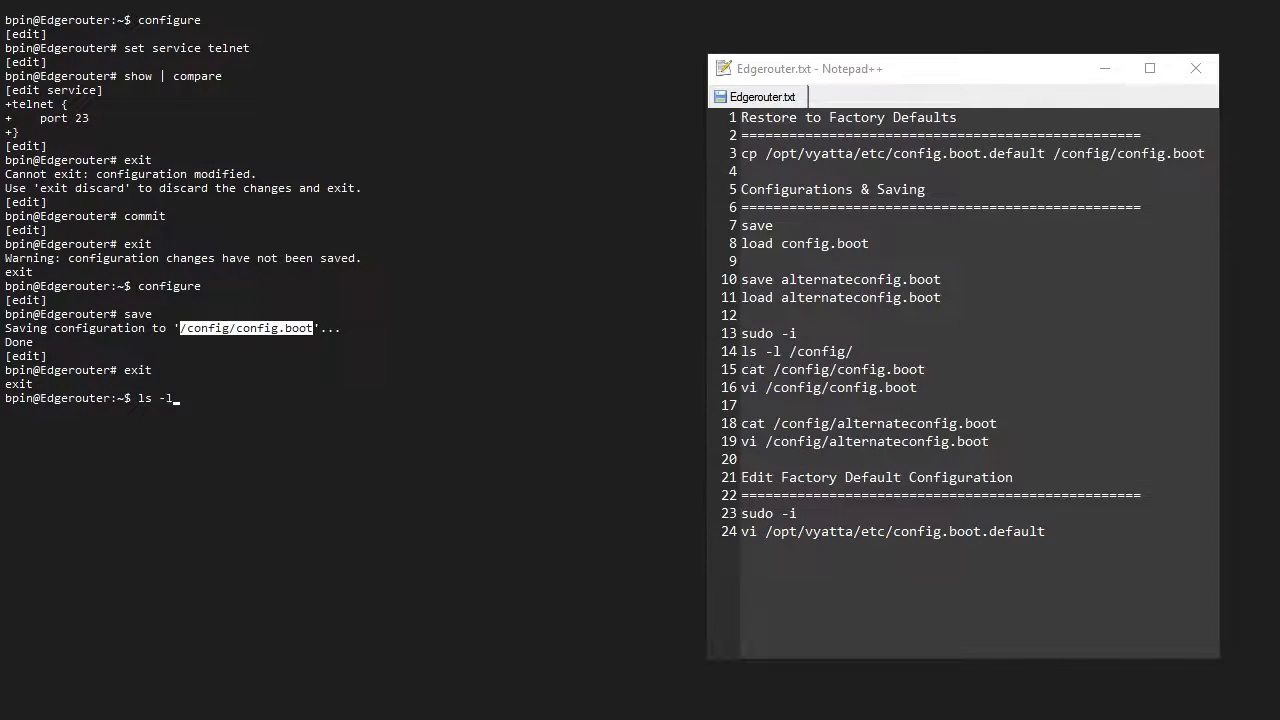
text(/config/conf)
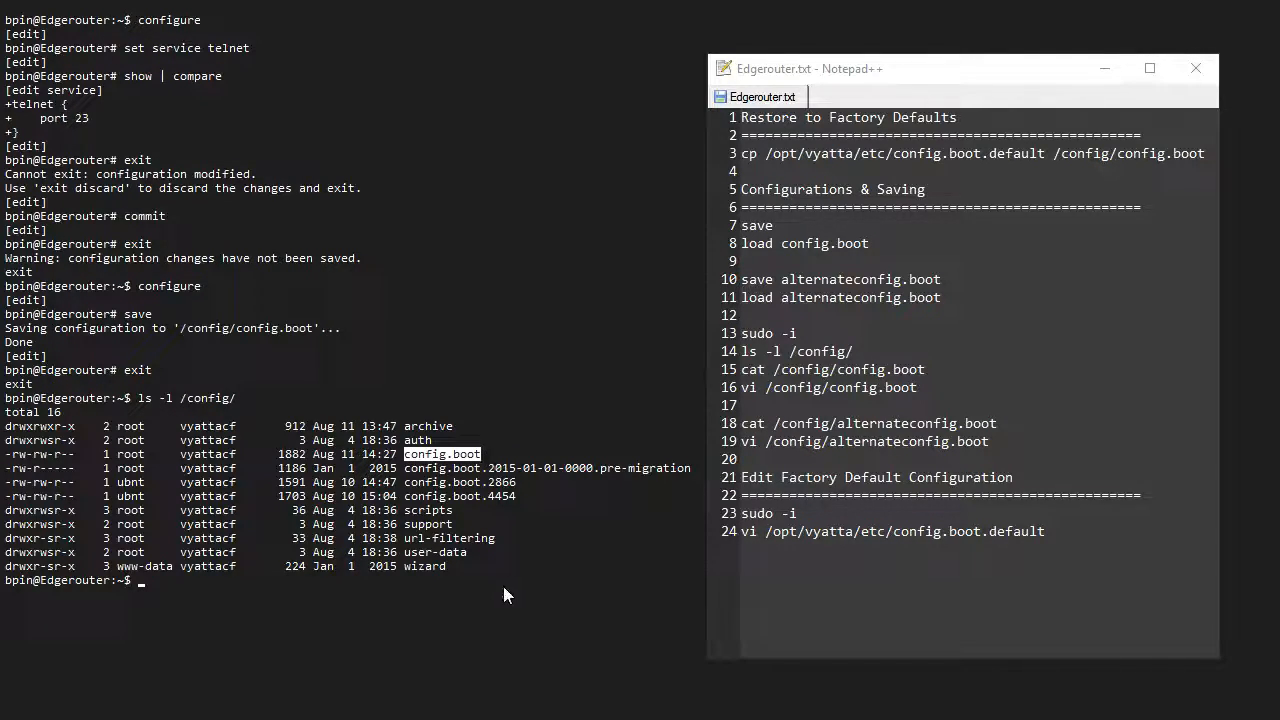
mouse_move(476, 576)
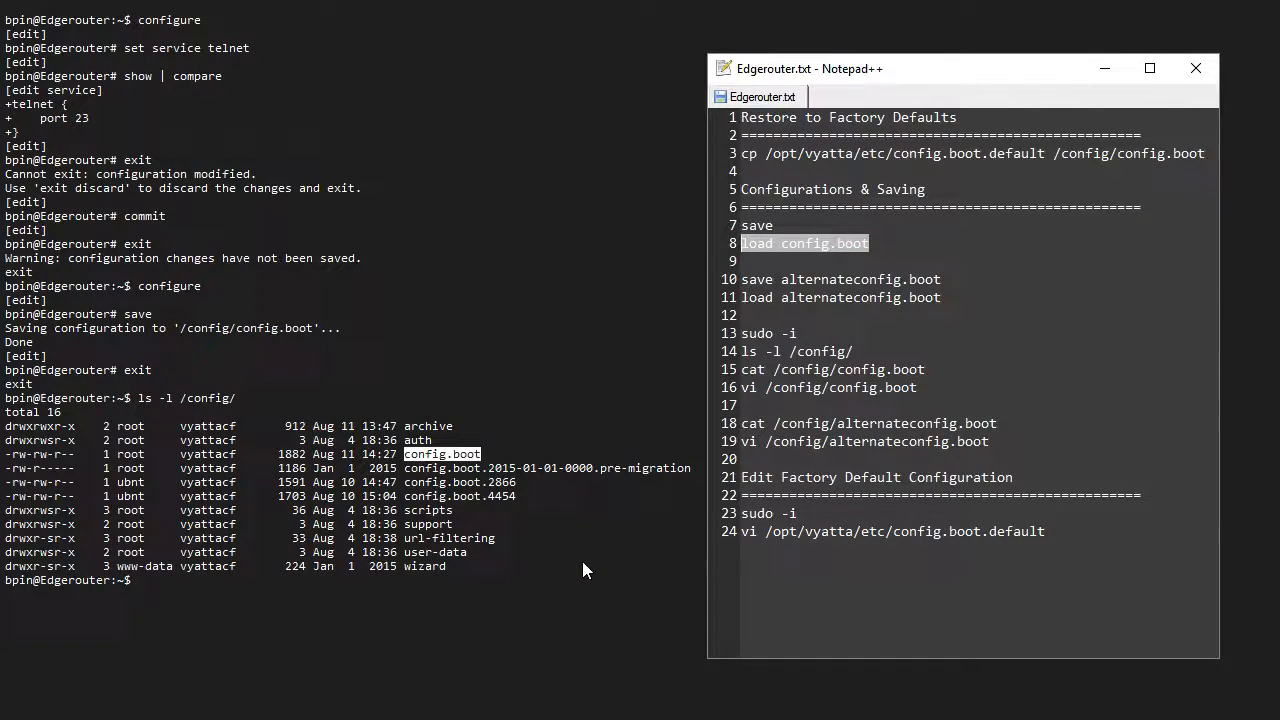
text(configure)
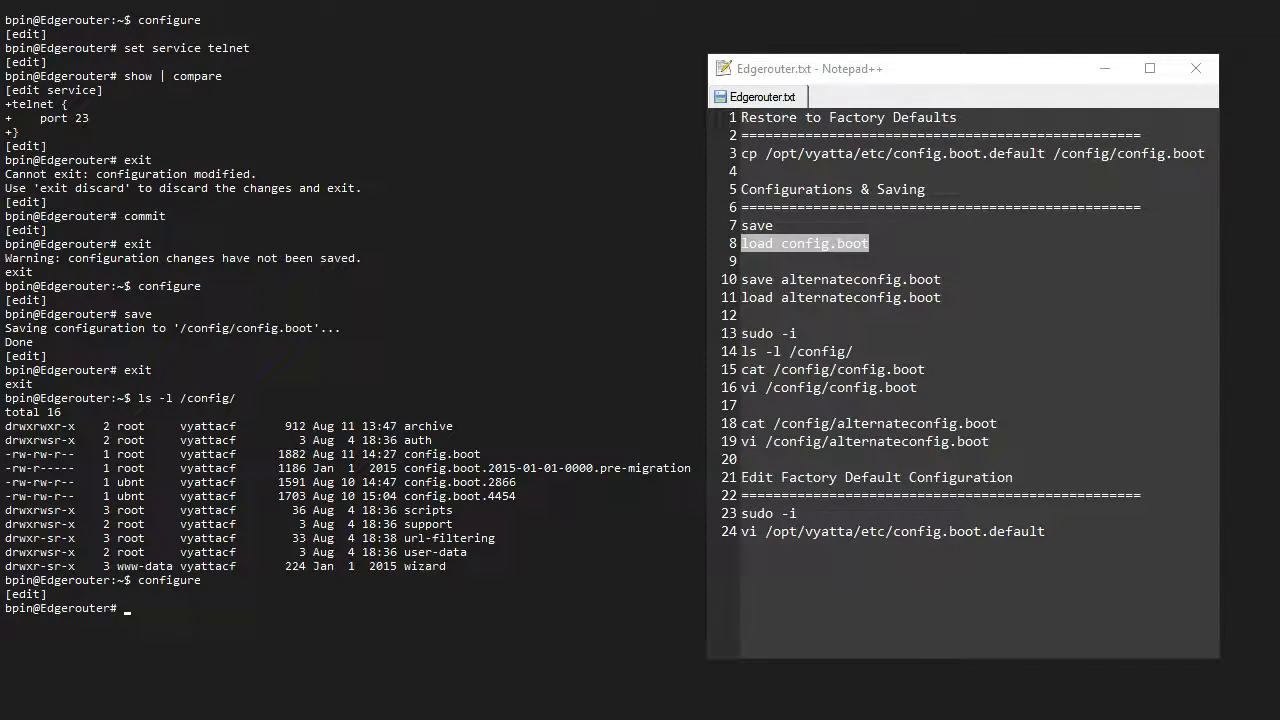
- Give eth1 the address 10.0.0.1/24 and review the change with show
text(set interfaces ethernet eth1 10.0.0.1/24)
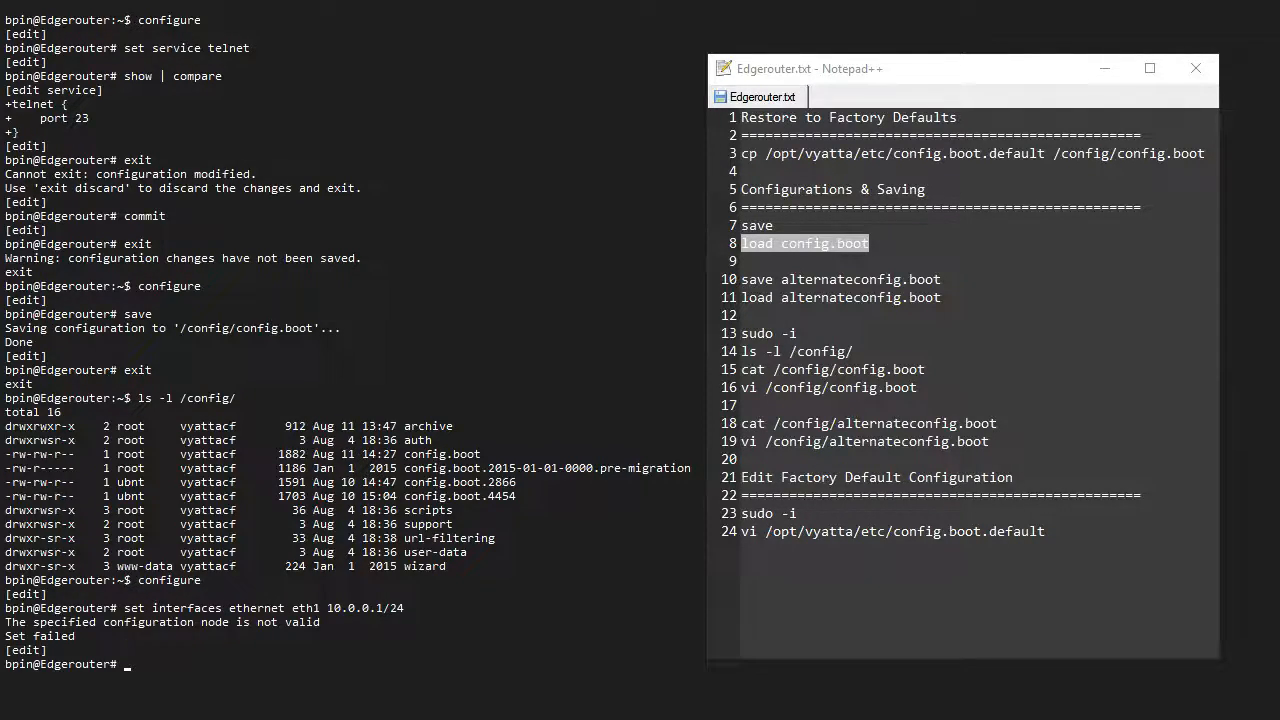
text(set interfaces ethernet eth1 10.0.0.1/24)
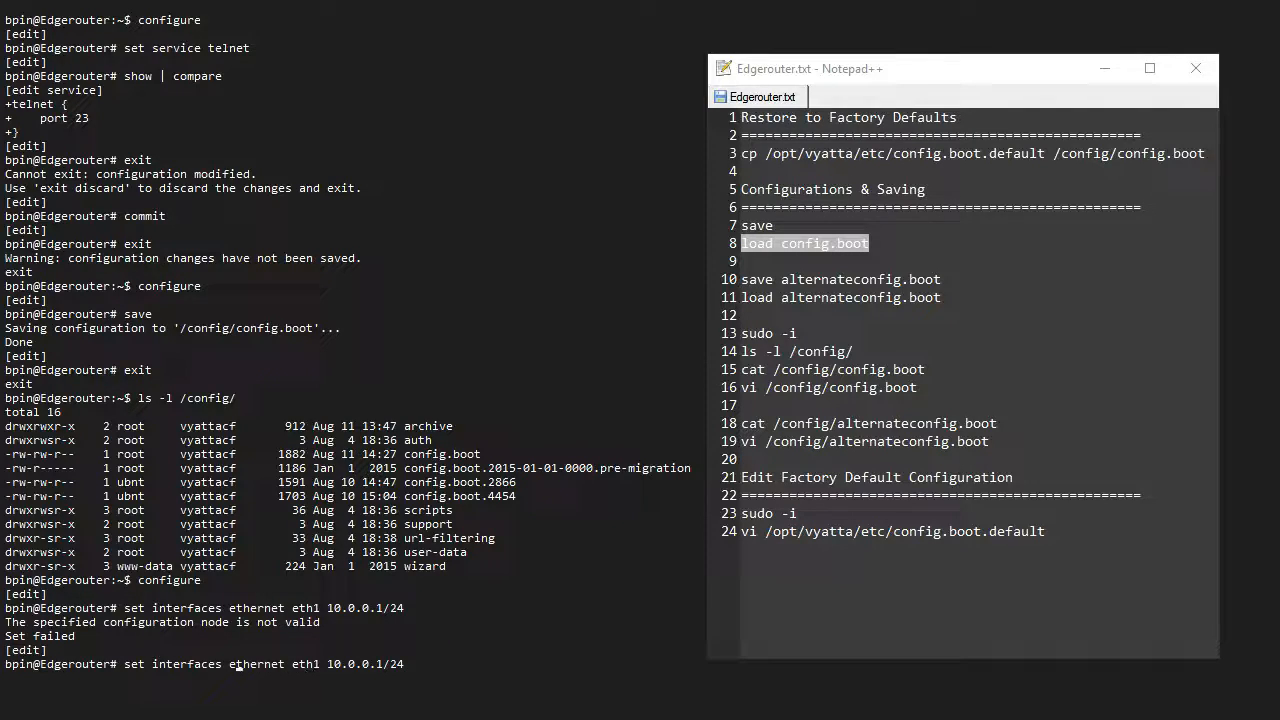
text(addres)
text(c)
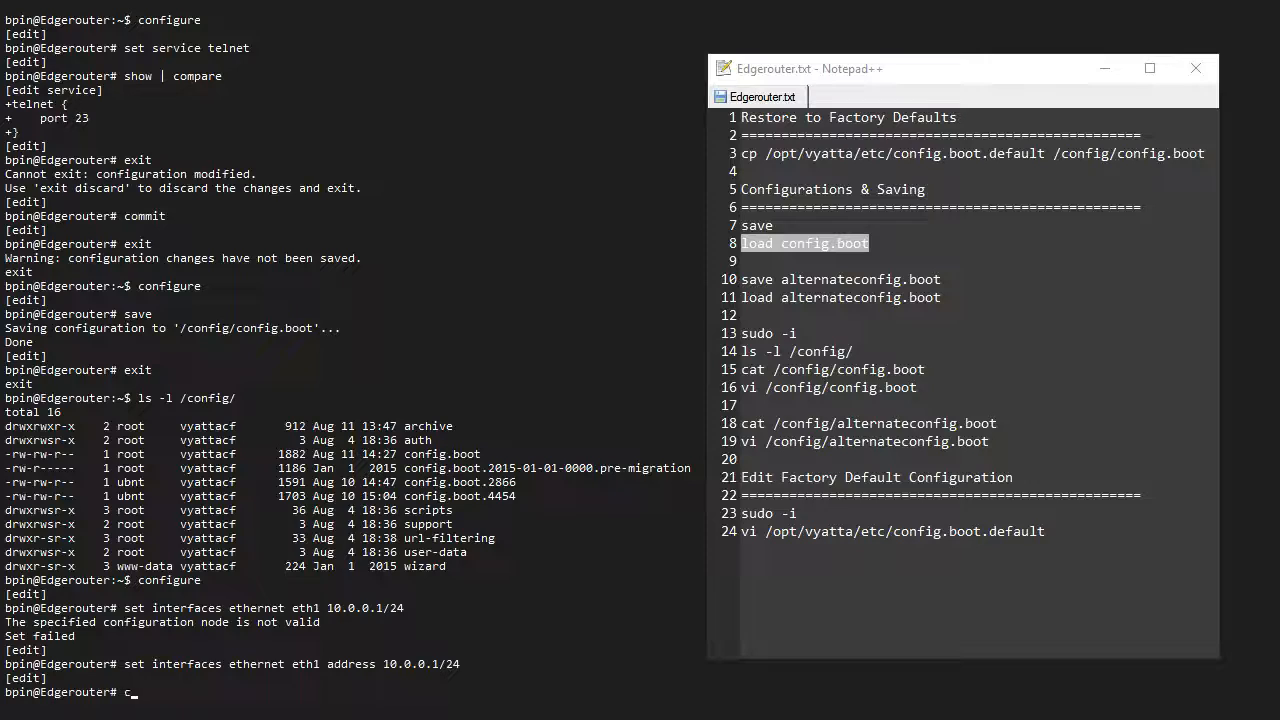
text(show | compare)
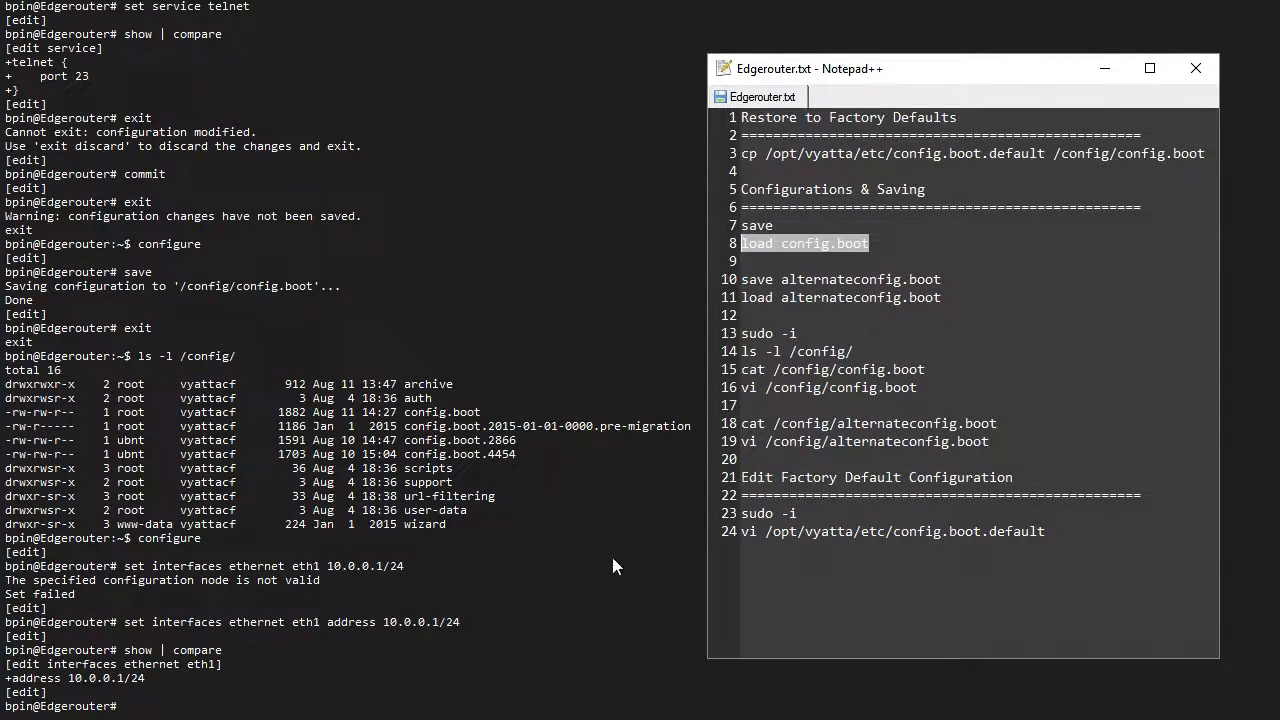
- Reload config.boot, commit it, and leave configuration mode
text(load config.boot)
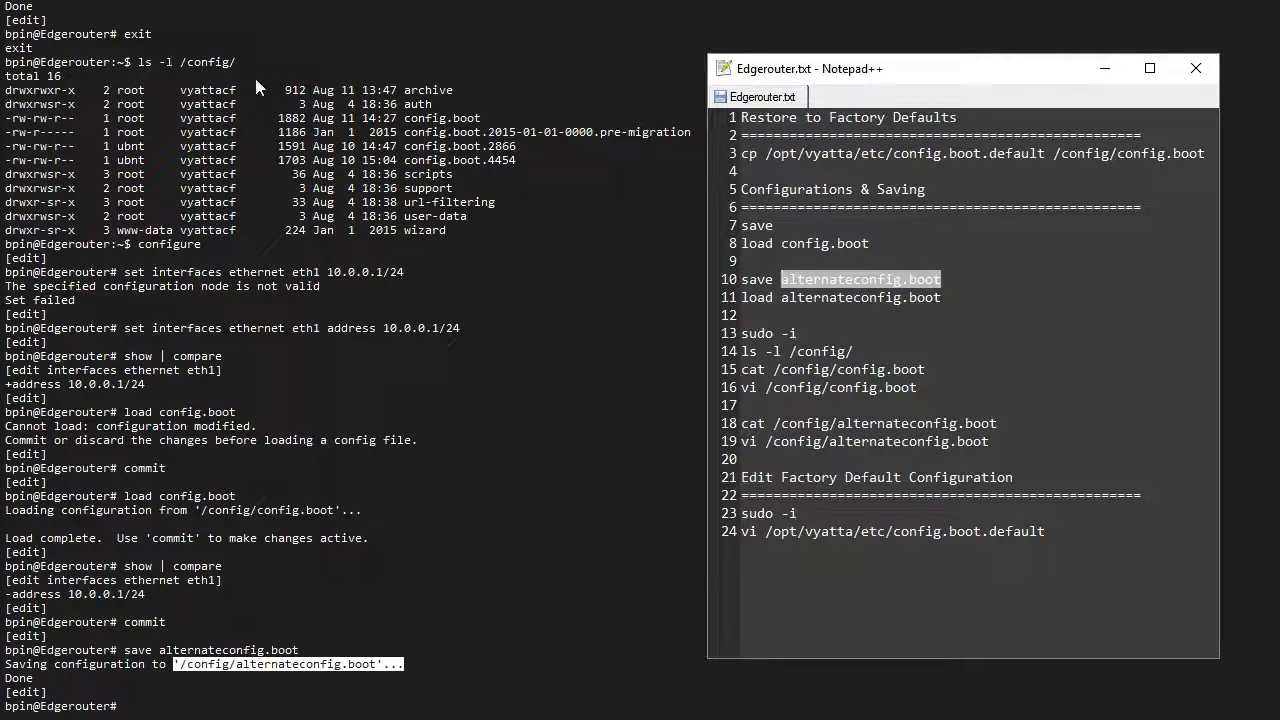
key(ctrl+c)
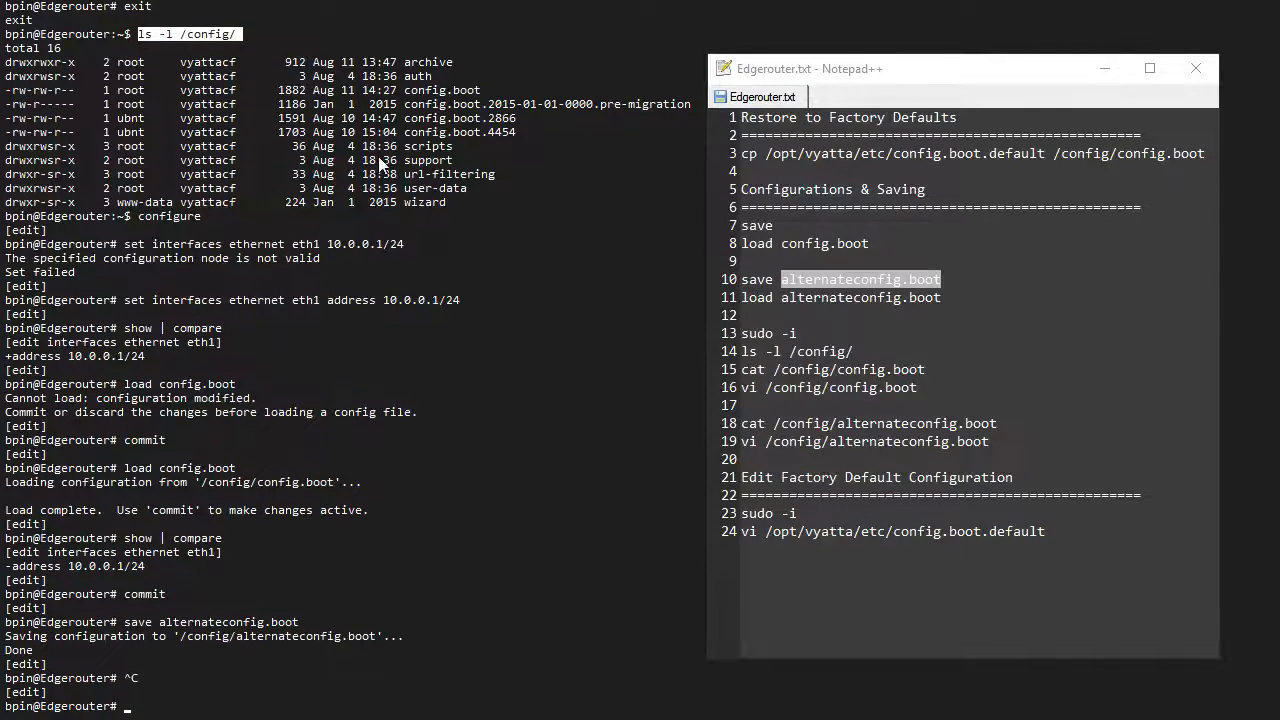
text(exit)
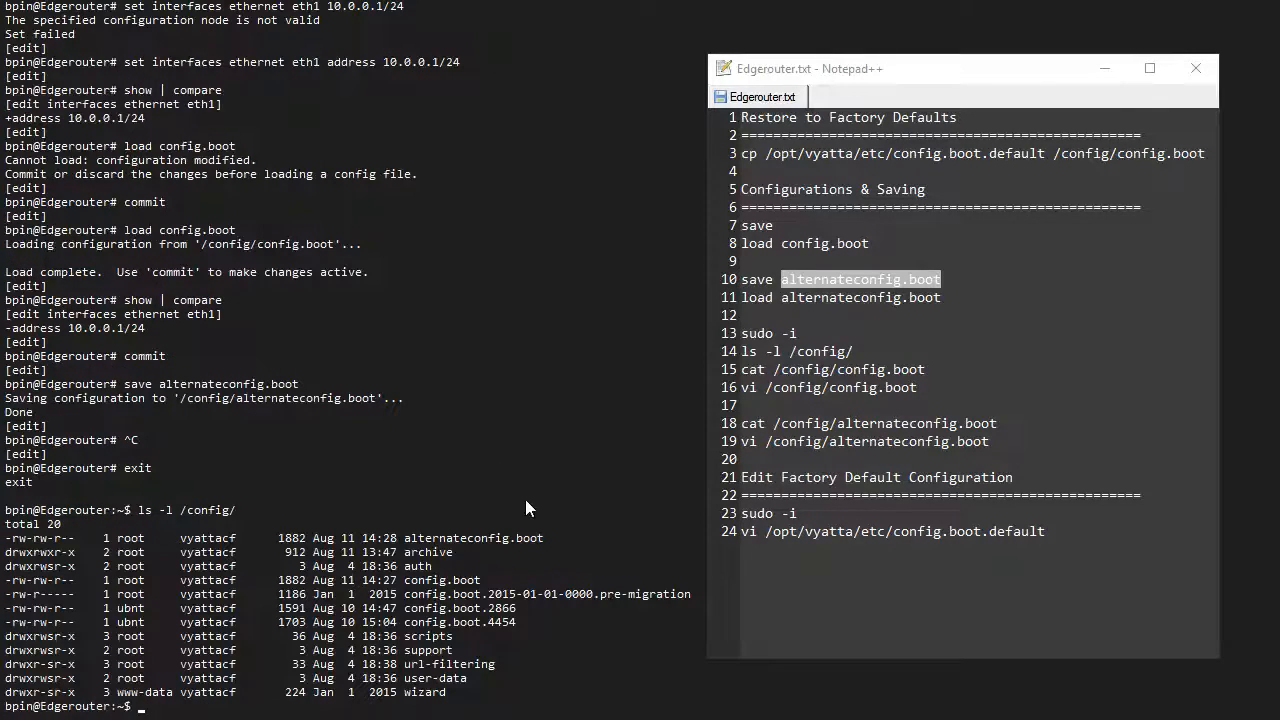
- List /config/ to confirm alternateconfig.boot now appears there
text(vi)
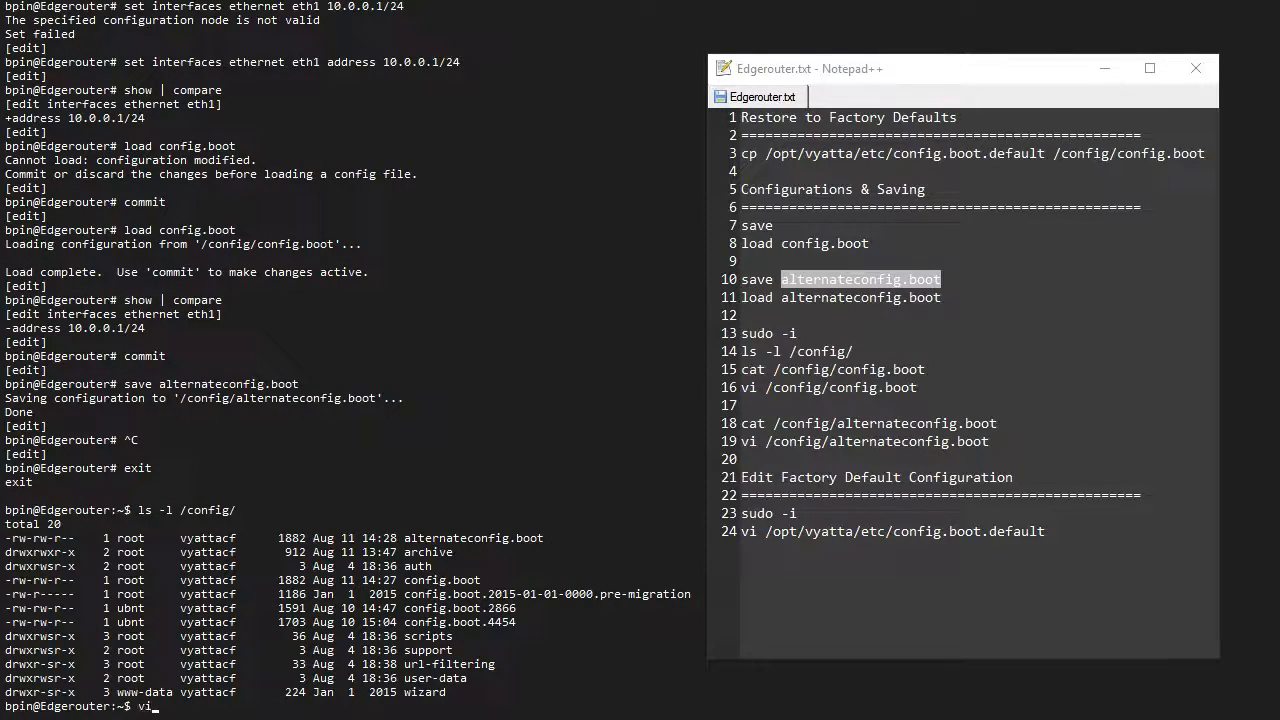
text(ls -l /config/)
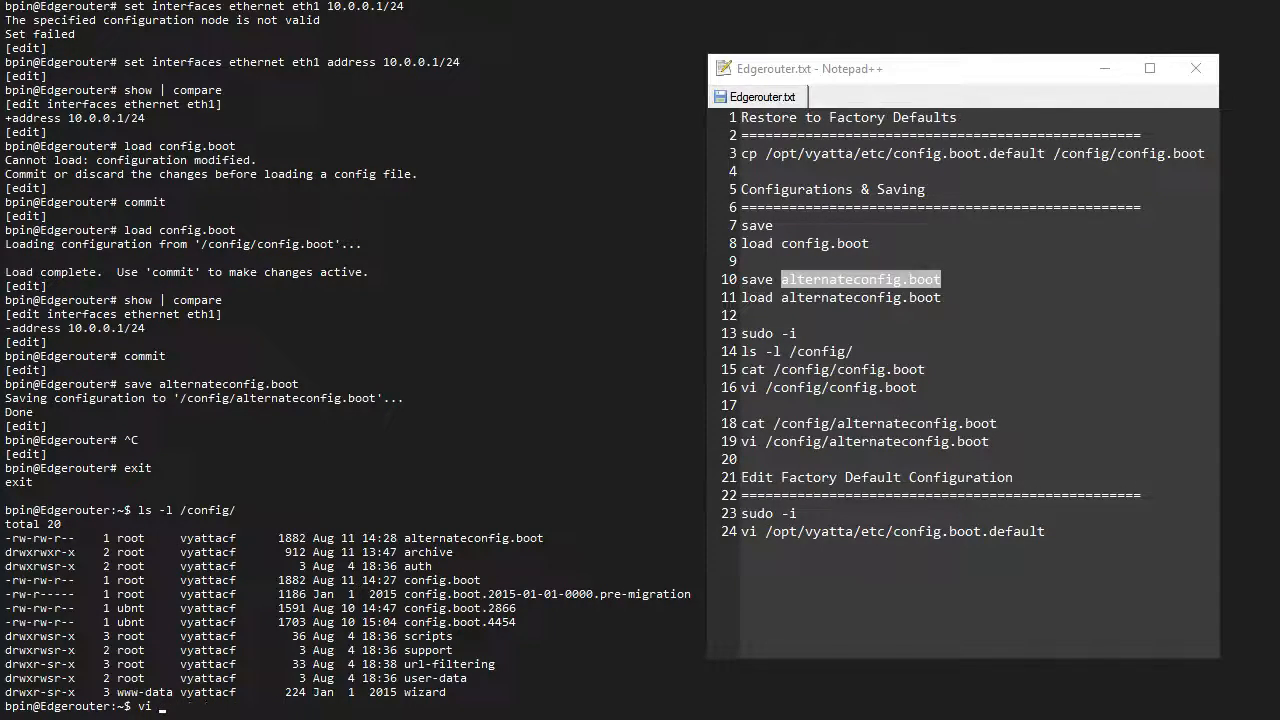
- Edit /config/alternateconfig.boot in vi, adding address 172.16.1.1/24 under eth1, and write it
text(/config/)
text(addres)
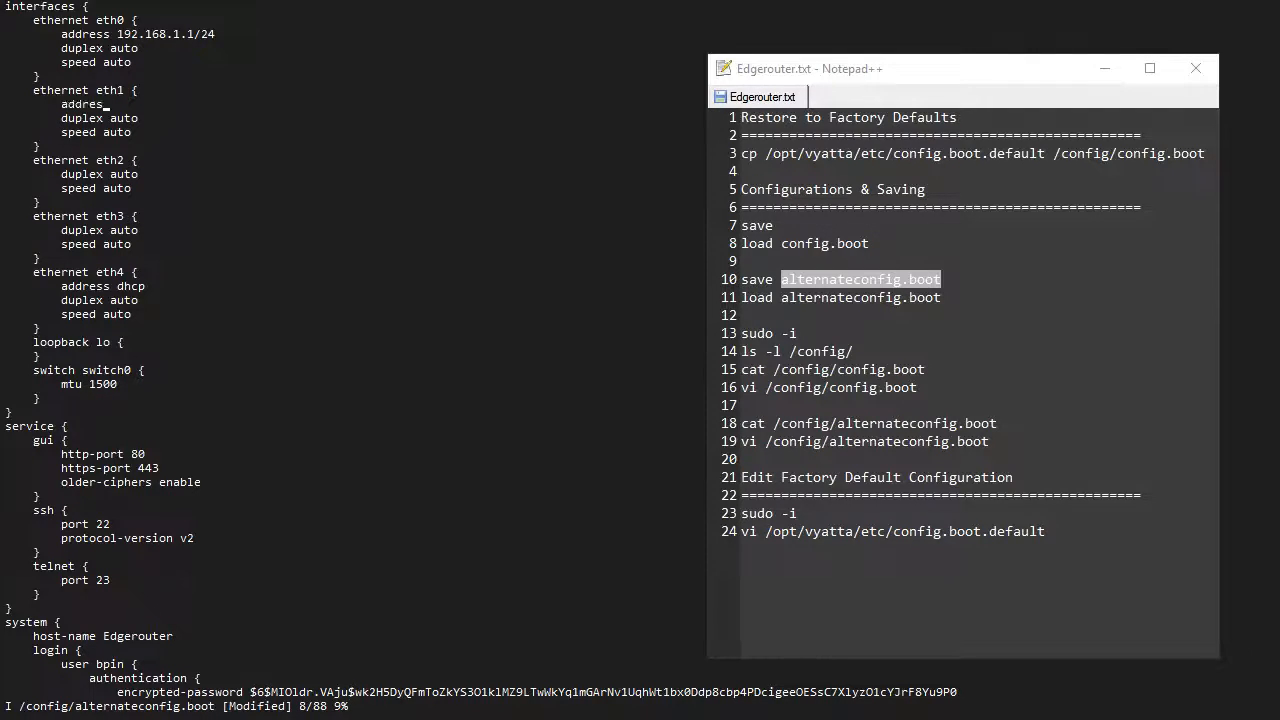
text(172.16.1)
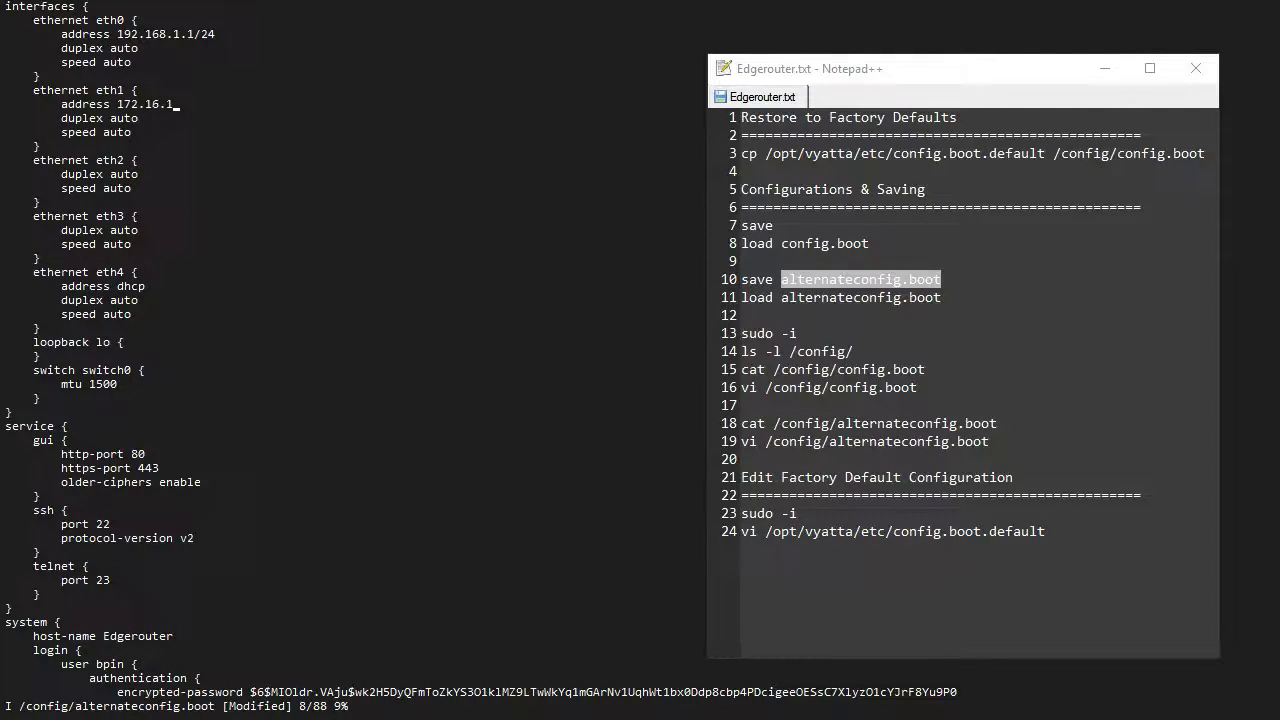
text(1/24)
text(load)
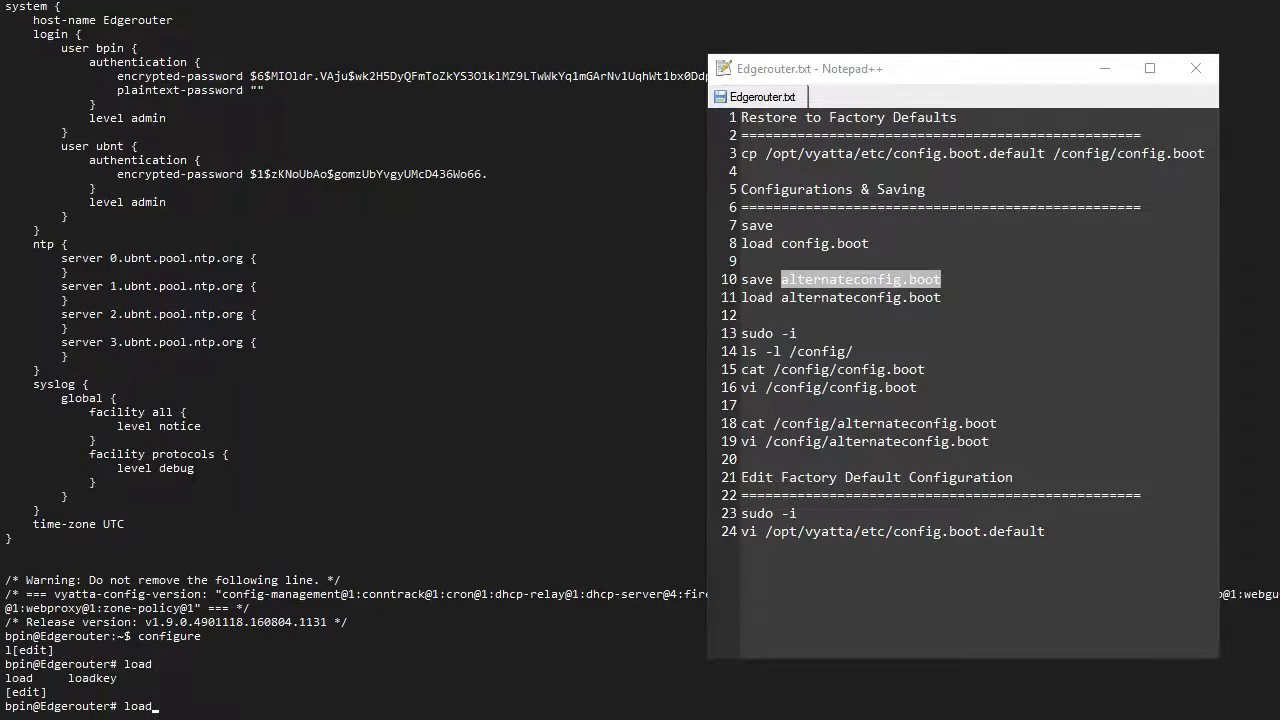
- Load alternateconfig.boot, commit so eth1 takes 172.16.1.1/24, and exit configure mode
text(alternateconfig.boot)
text(show | compare)
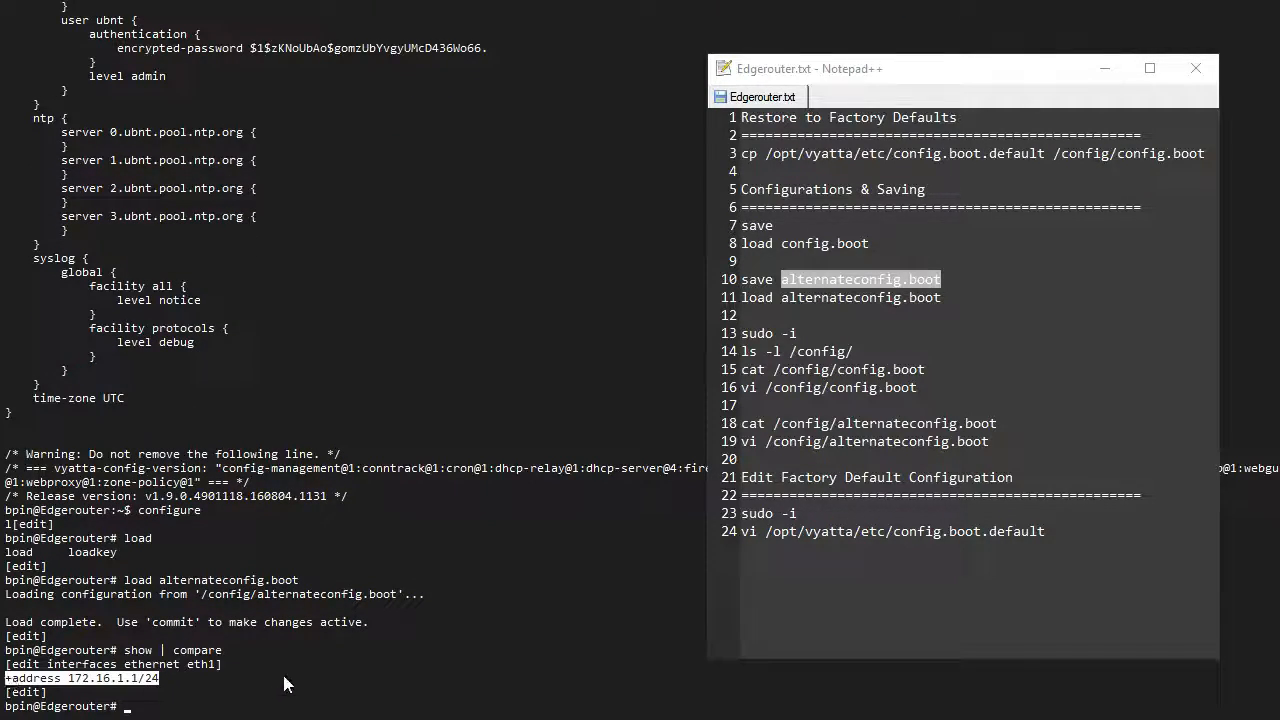
text(commit)
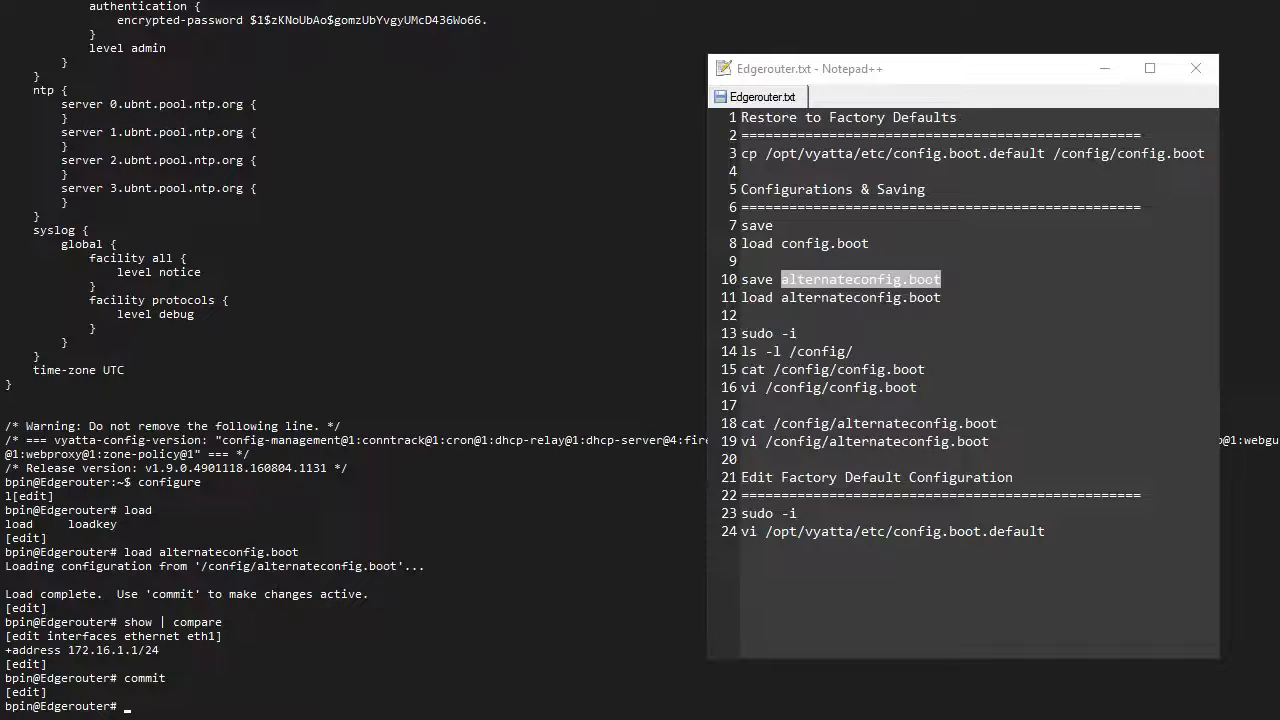
text(/config)
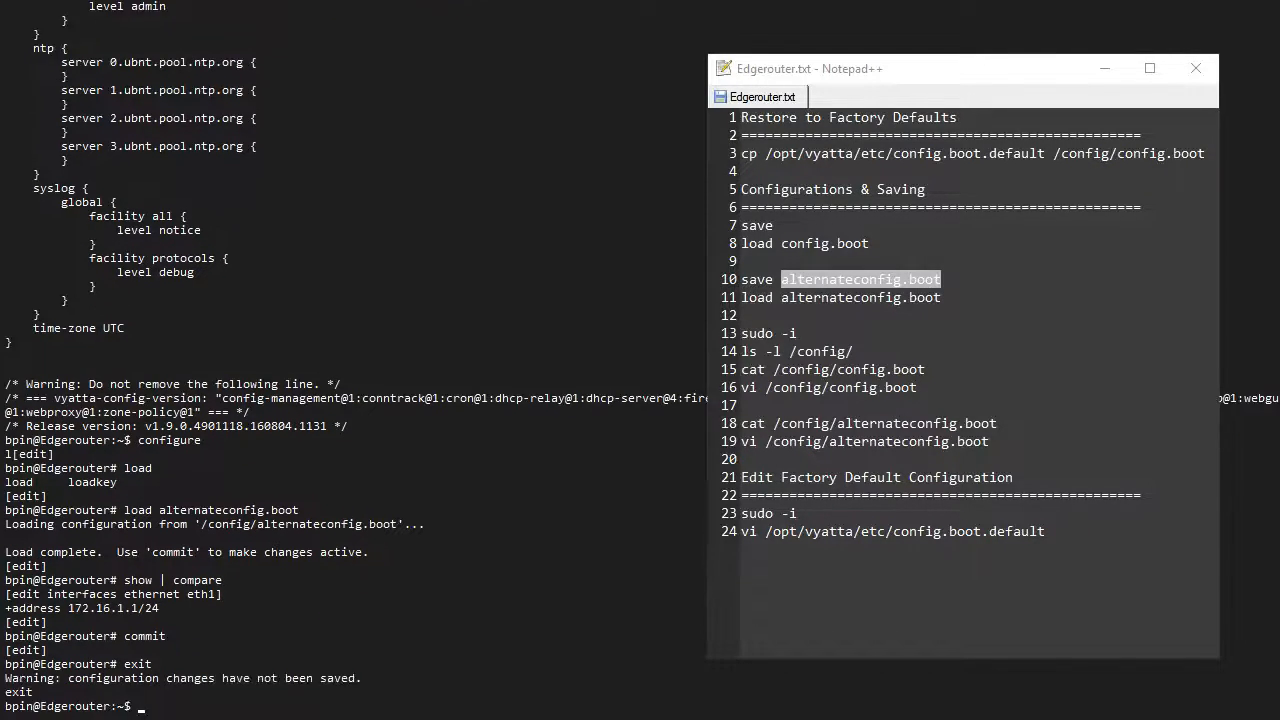
text(show fil)
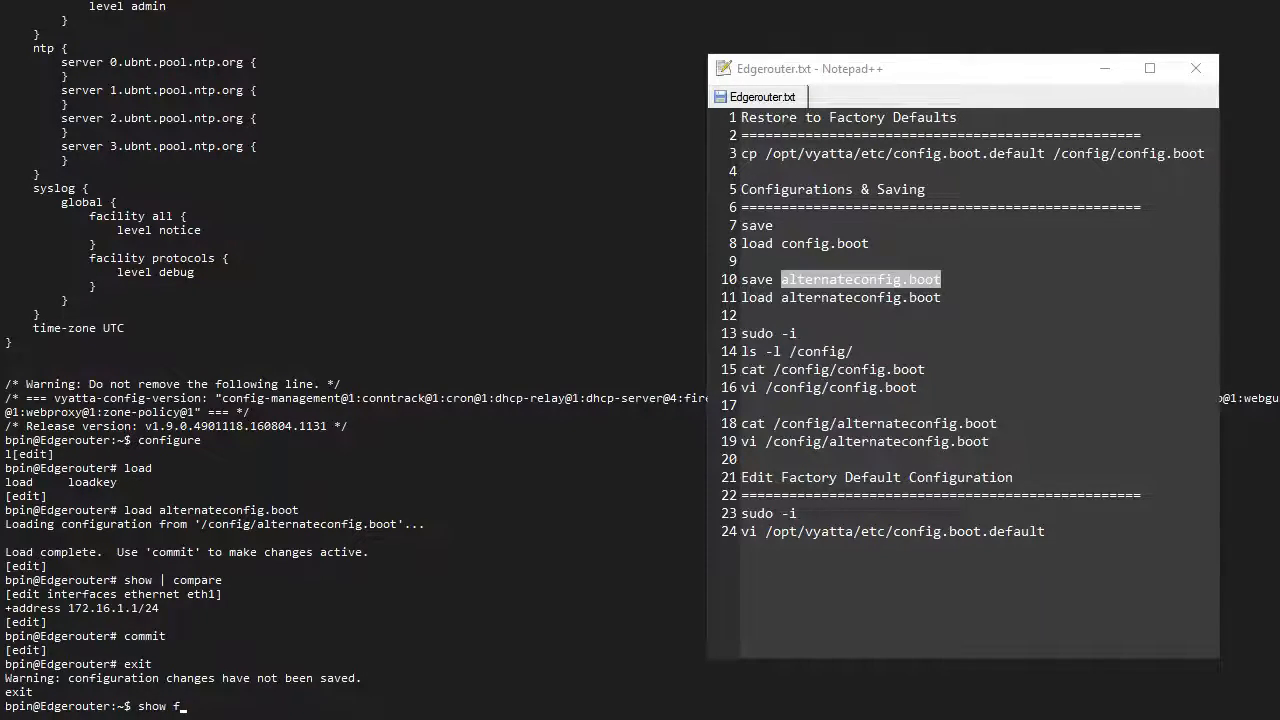
- Start a delete file command on running://config/ to list deletable config files without deleting
text(system fi)
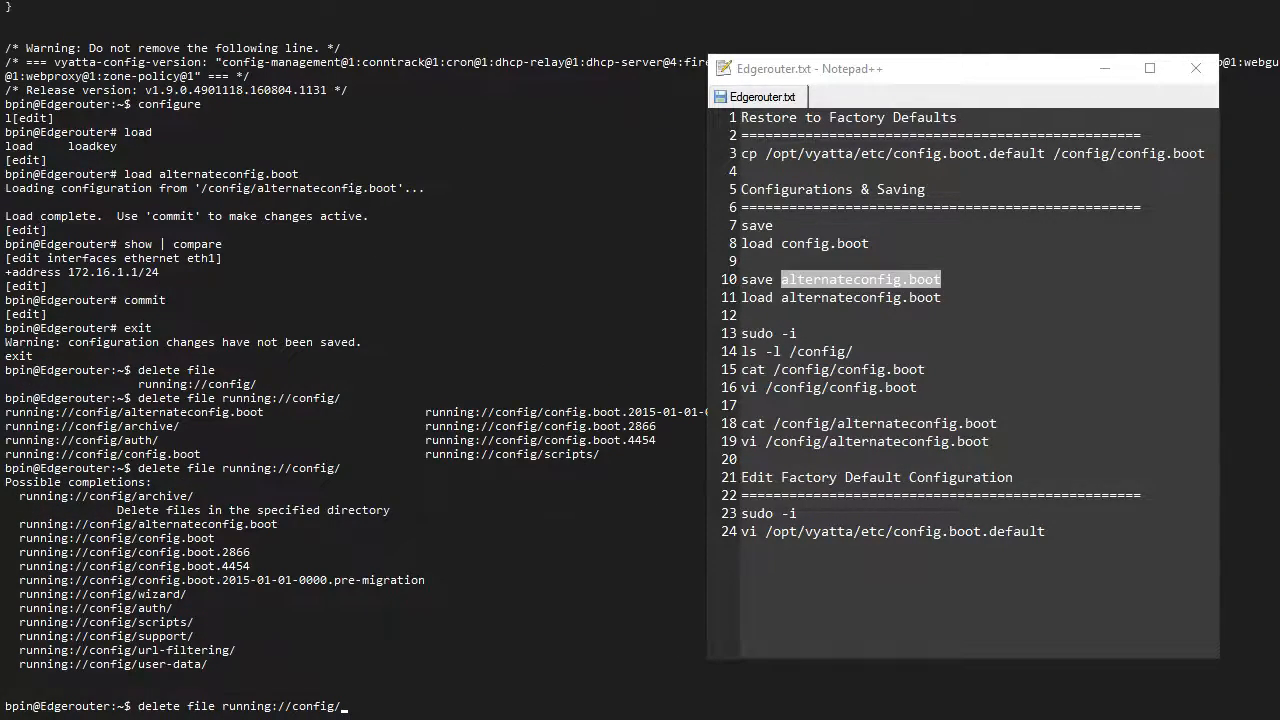
mouse_move(630, 532)
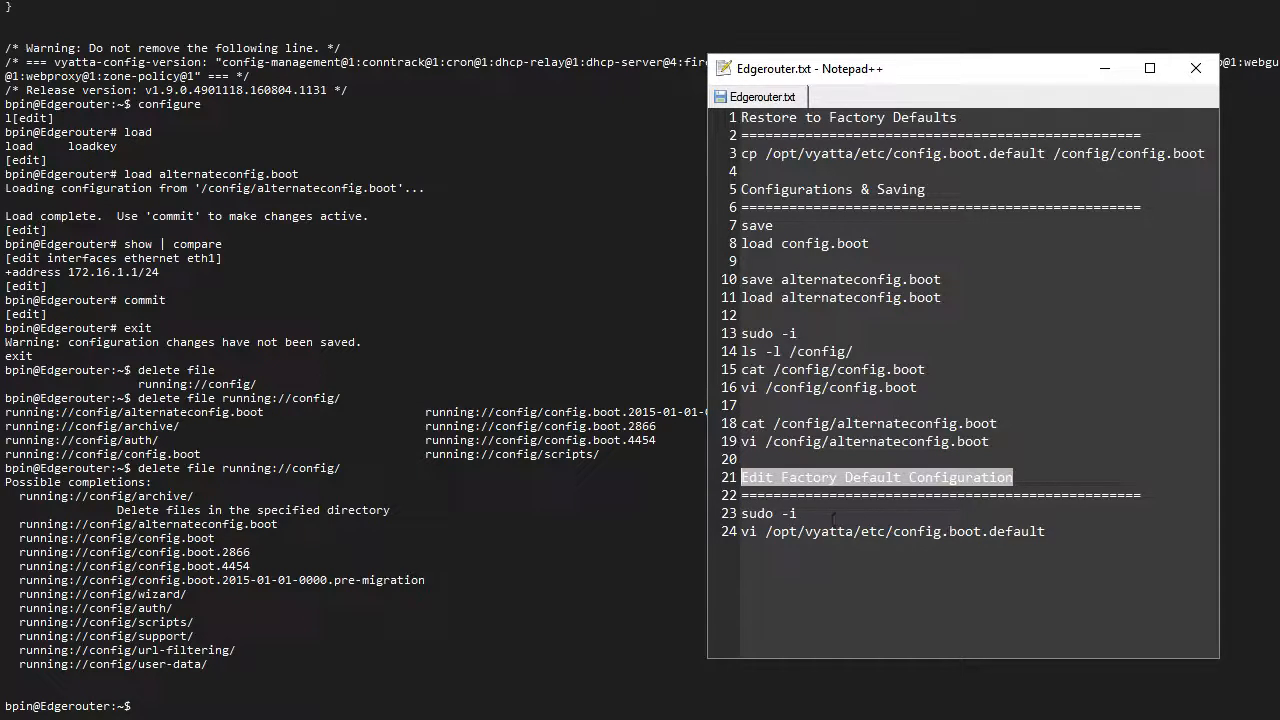
- Become root with sudo -i, exit, then reopen the root shell
text(sudo -i)
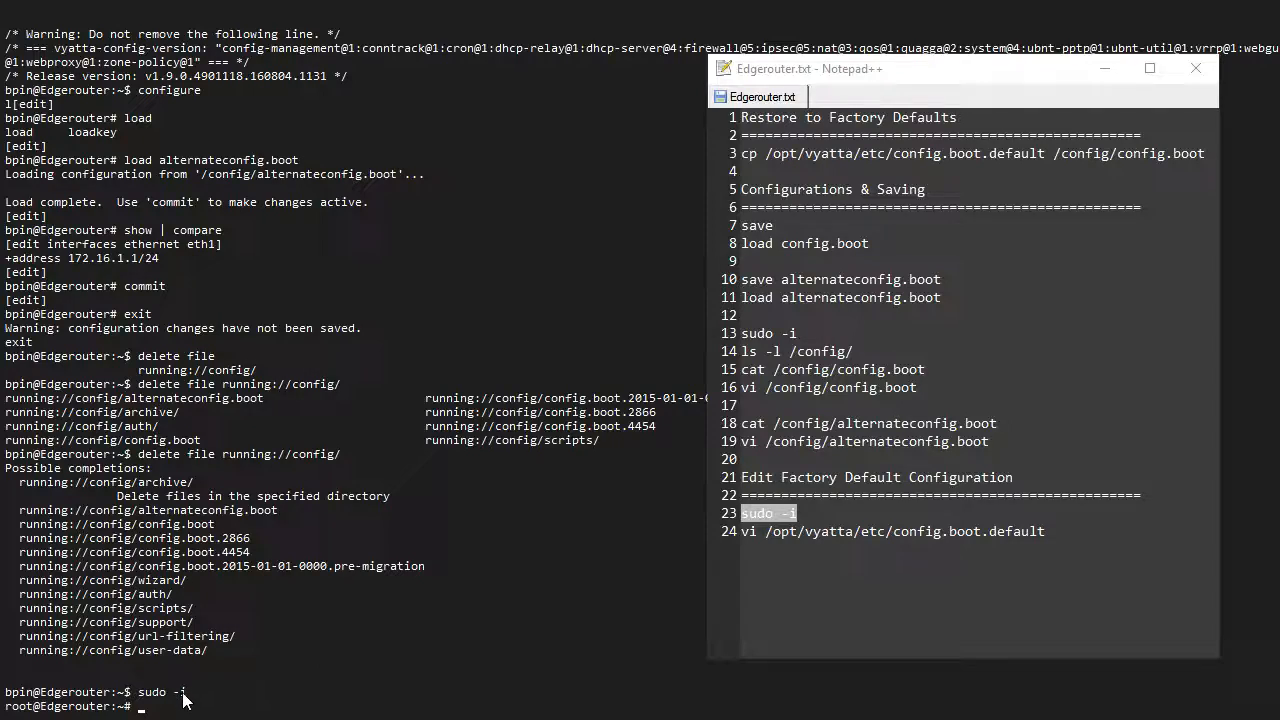
mouse_move(264, 680)
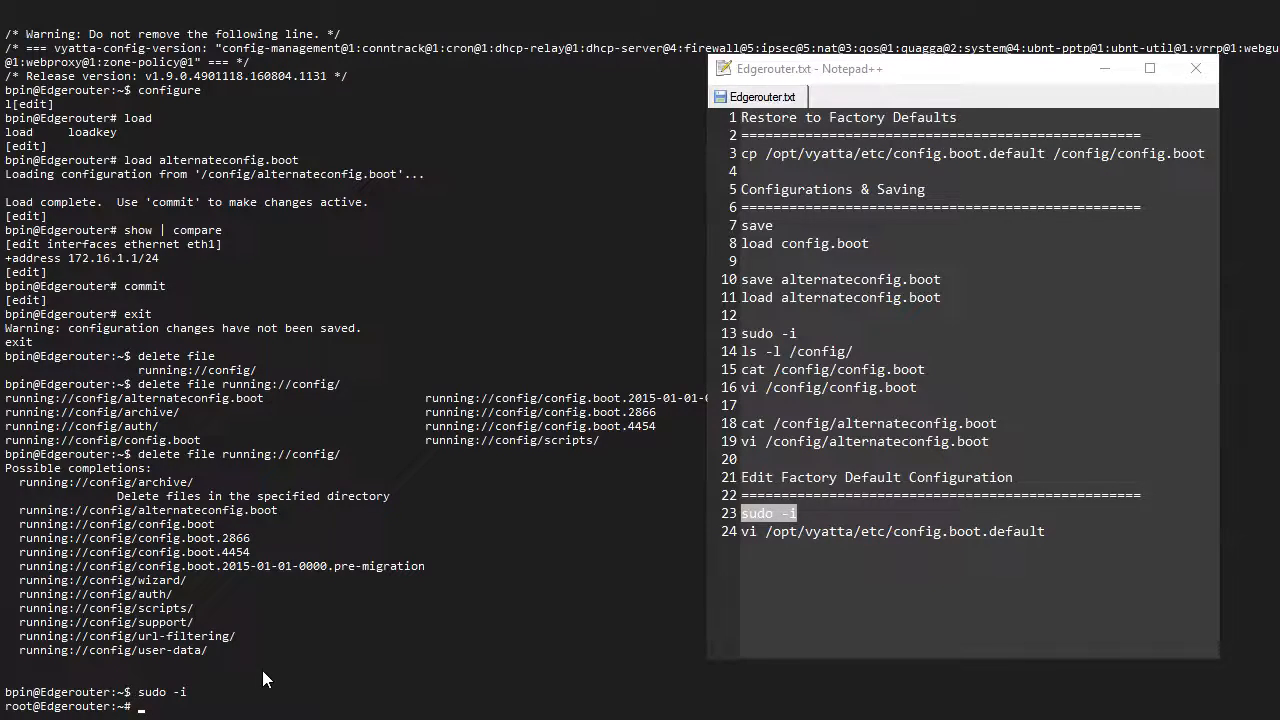
text(exit)
text(/conf)
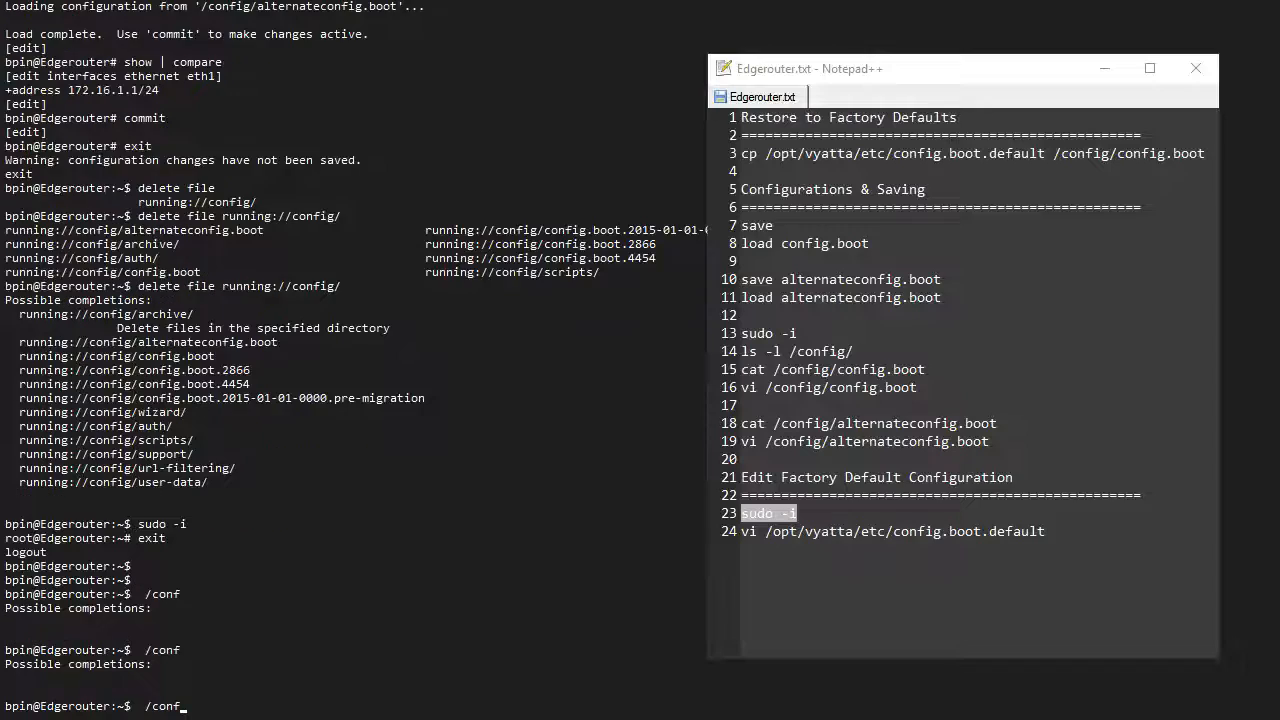
text(sudo)
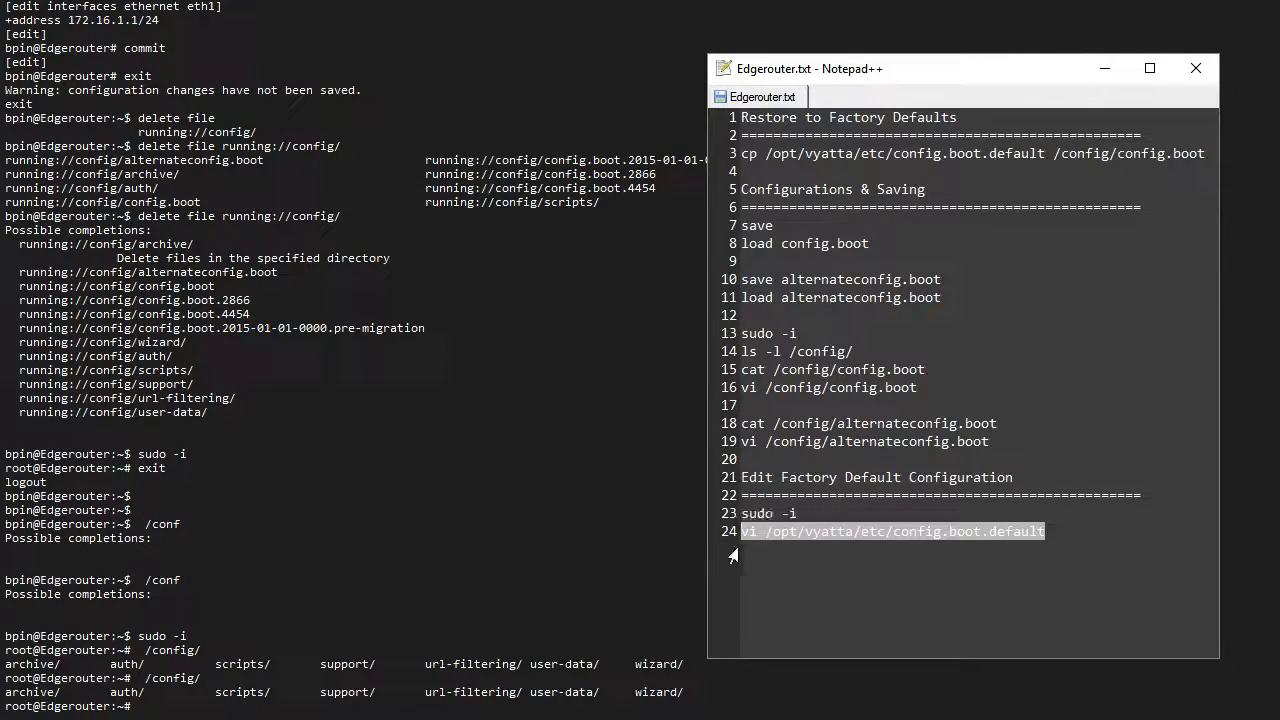
mouse_move(560, 548)
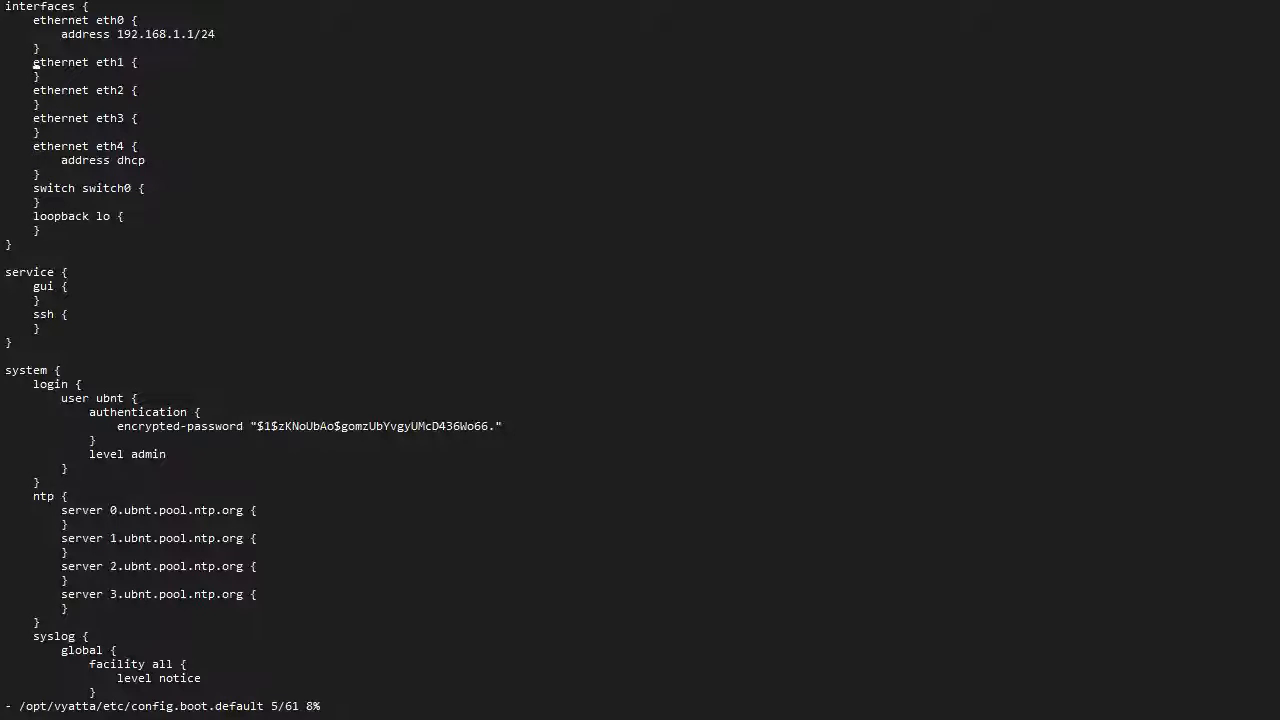
- In vi give eth2 address 10.0.0.1/24 in config.boot.default and write the file with :wq
scroll(down, 3)
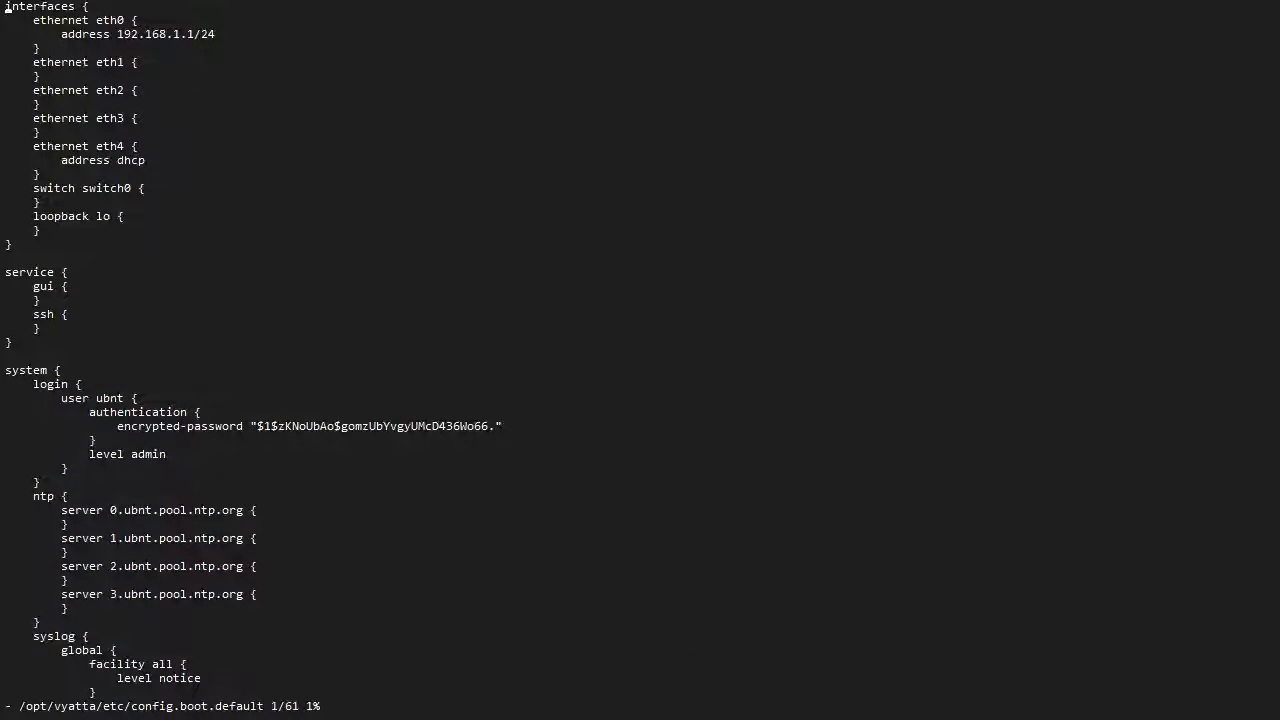
scroll(down, 3)
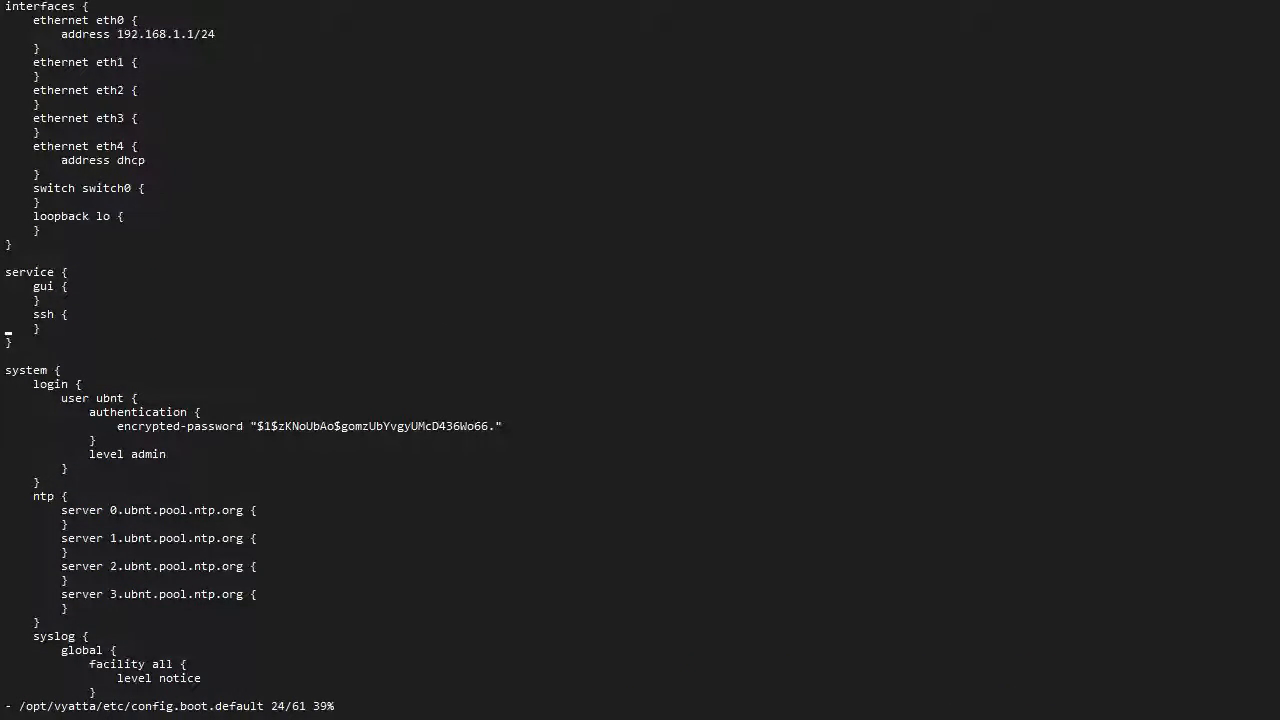
scroll(down, 3)
text(address 10.0.0.1)
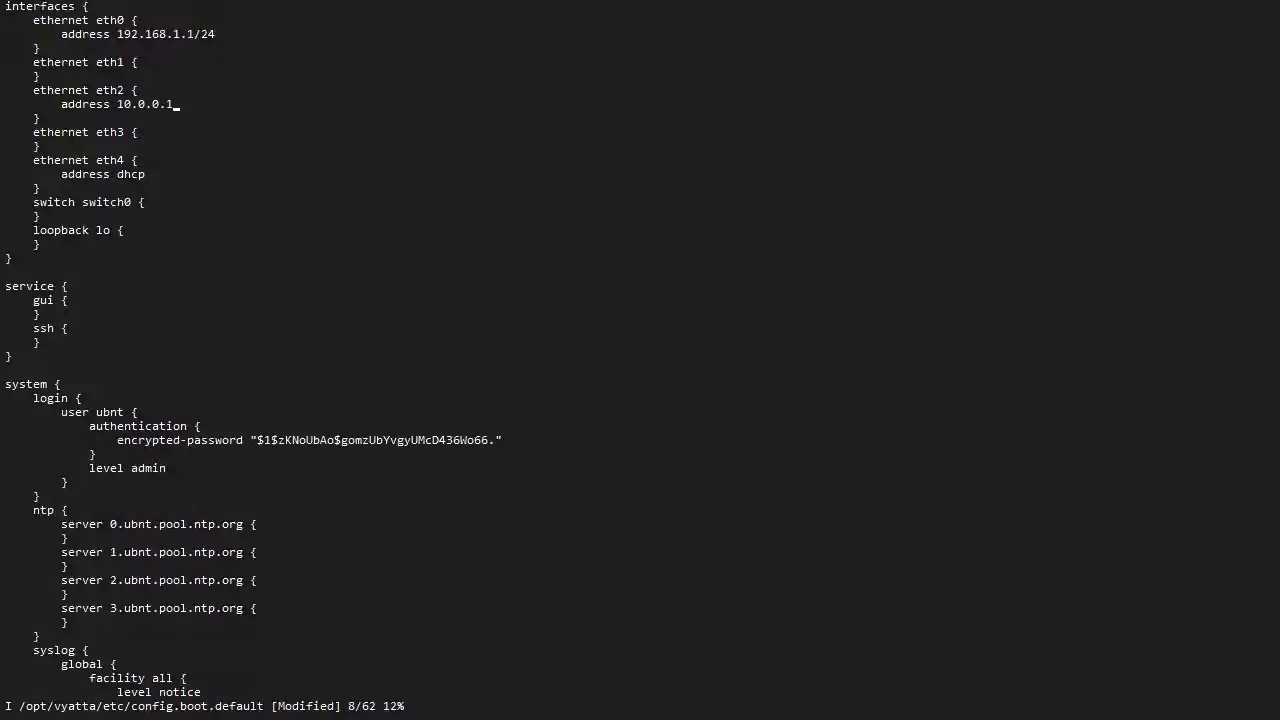
text(/24)
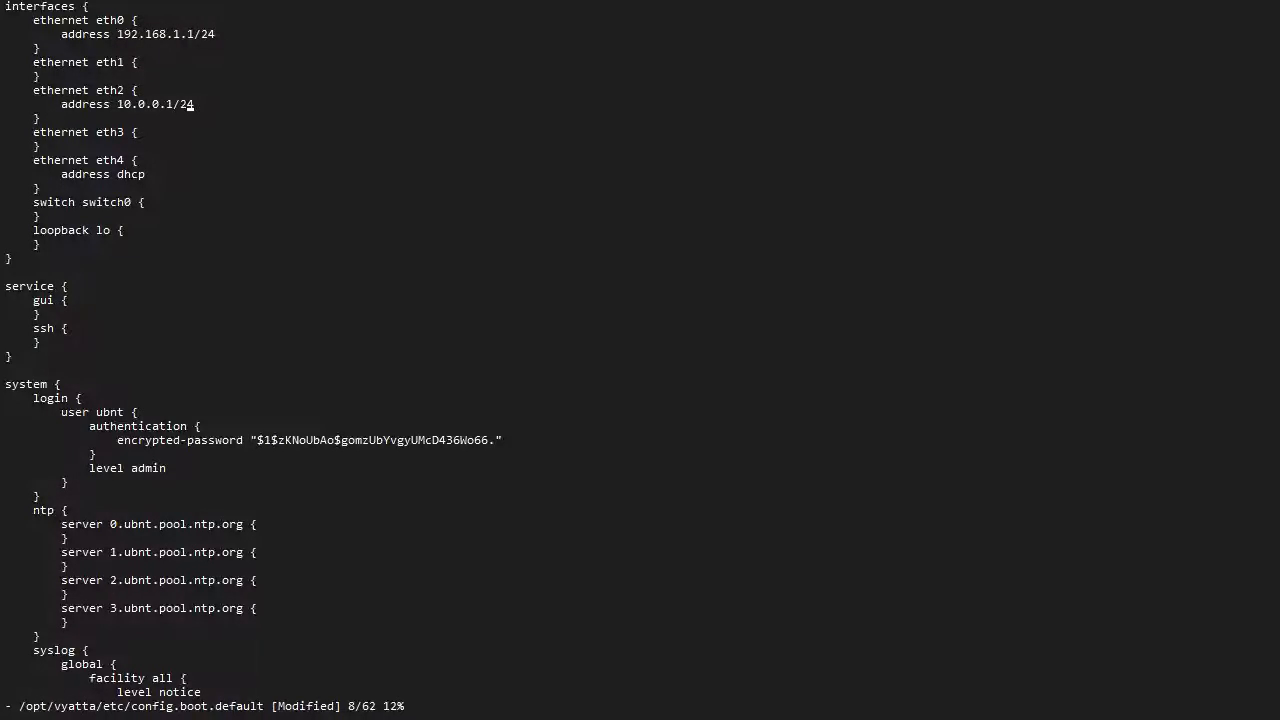
text(:wq)
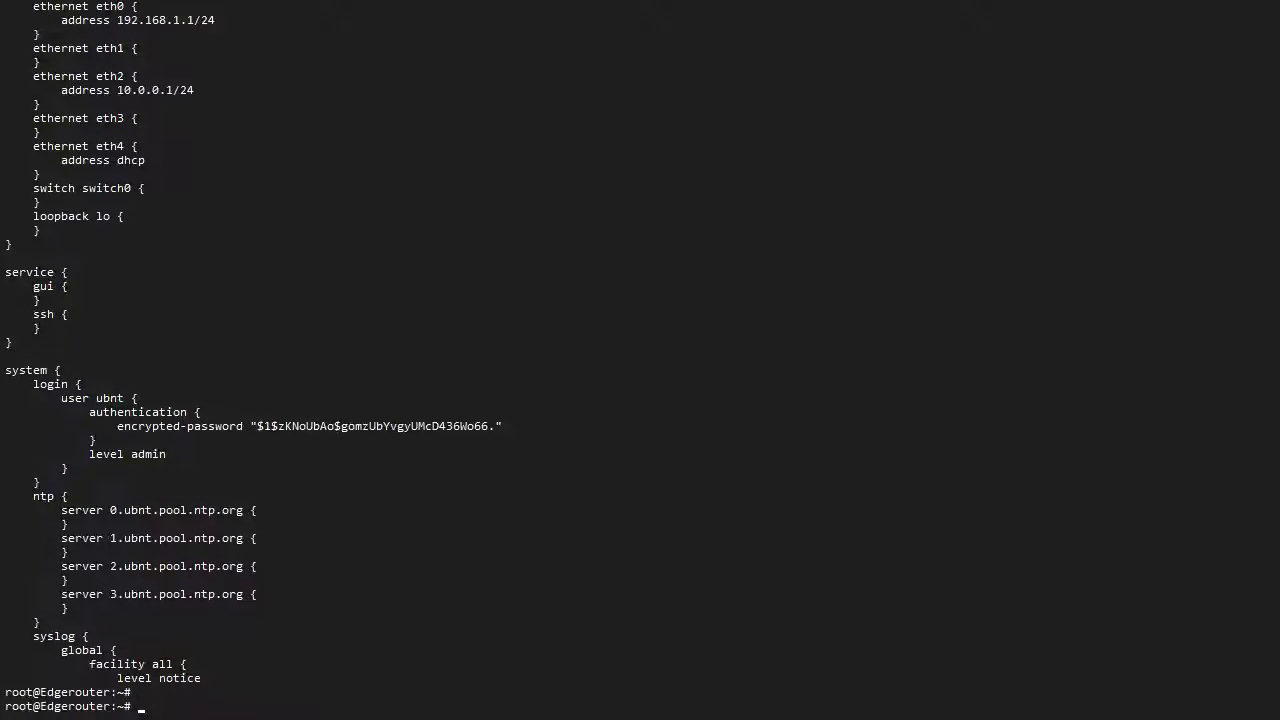
- Cat /opt/vyatta/etc/config.boot.default to confirm the new eth2 address
text(cat /opt/vyatta/etc/config.boot.default)
text(w)
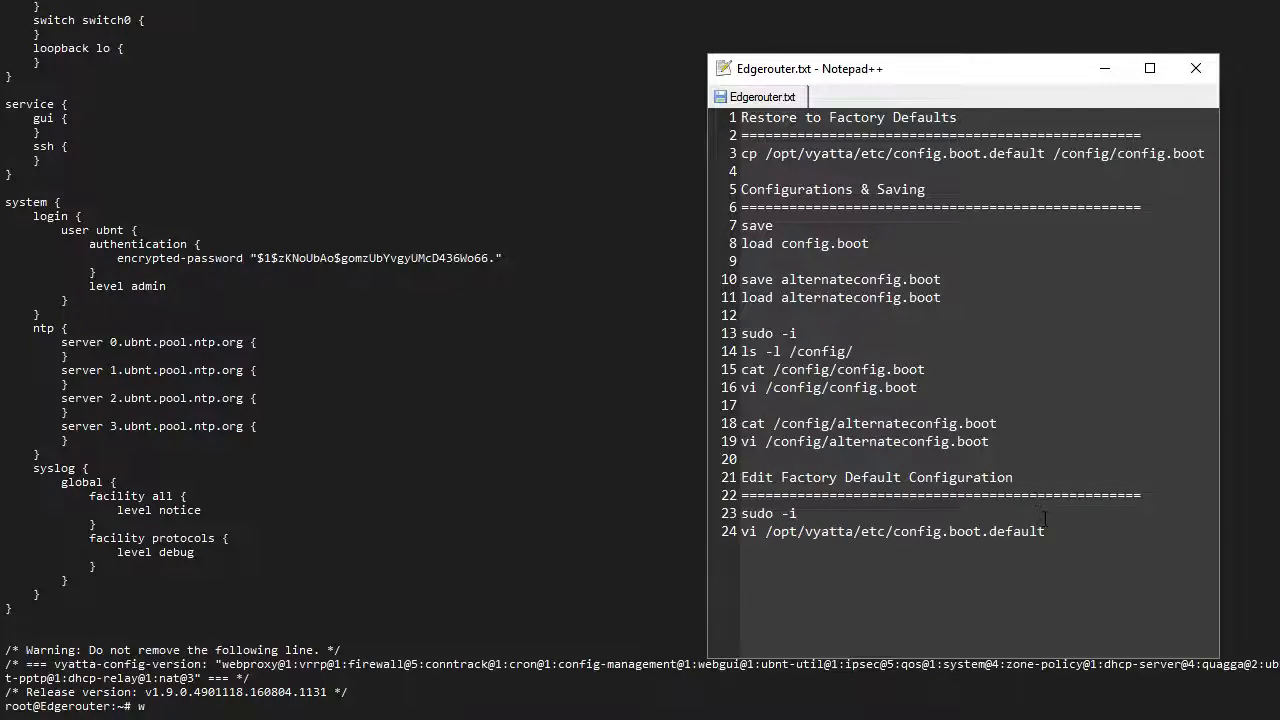
drag(770, 152, 1204, 152)
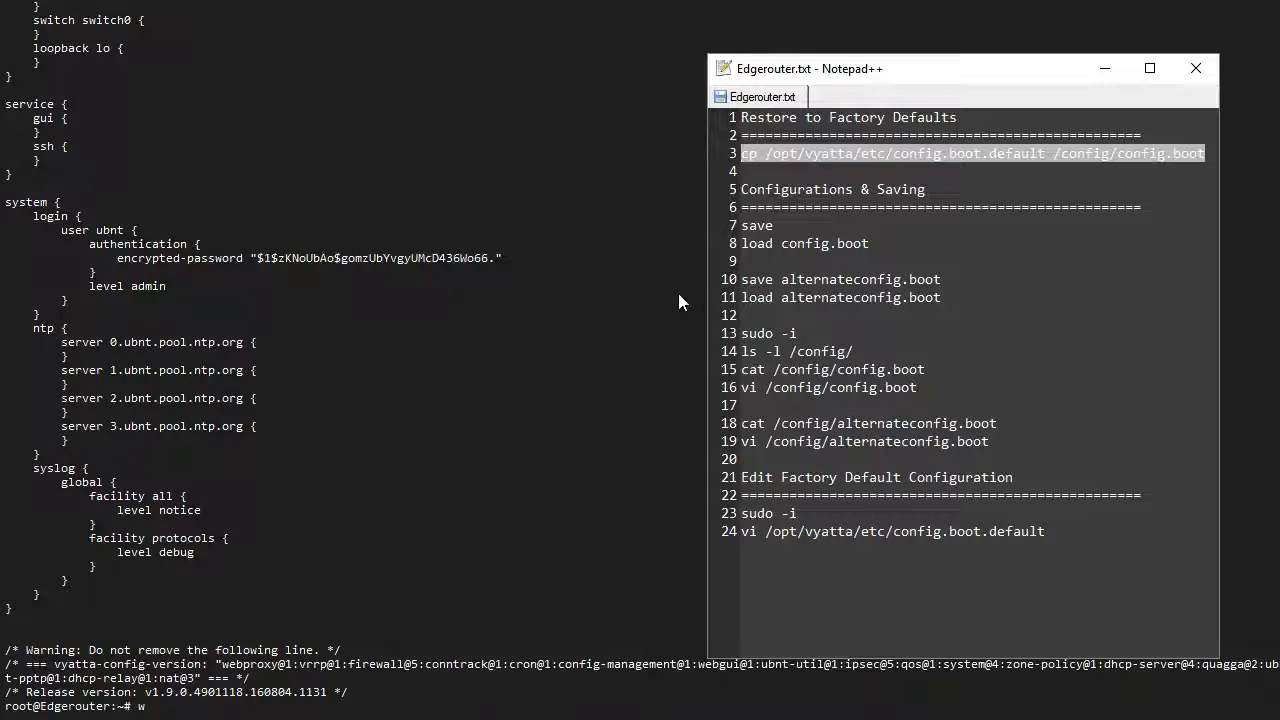
mouse_move(546, 344)
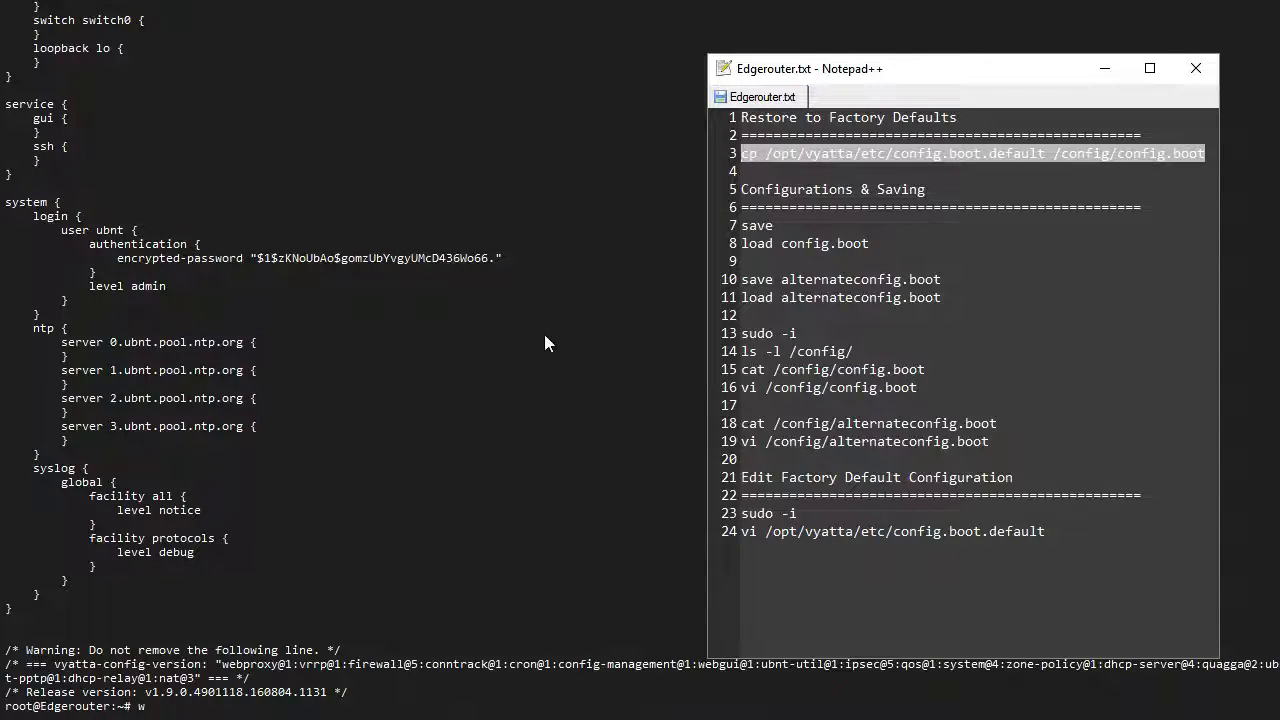